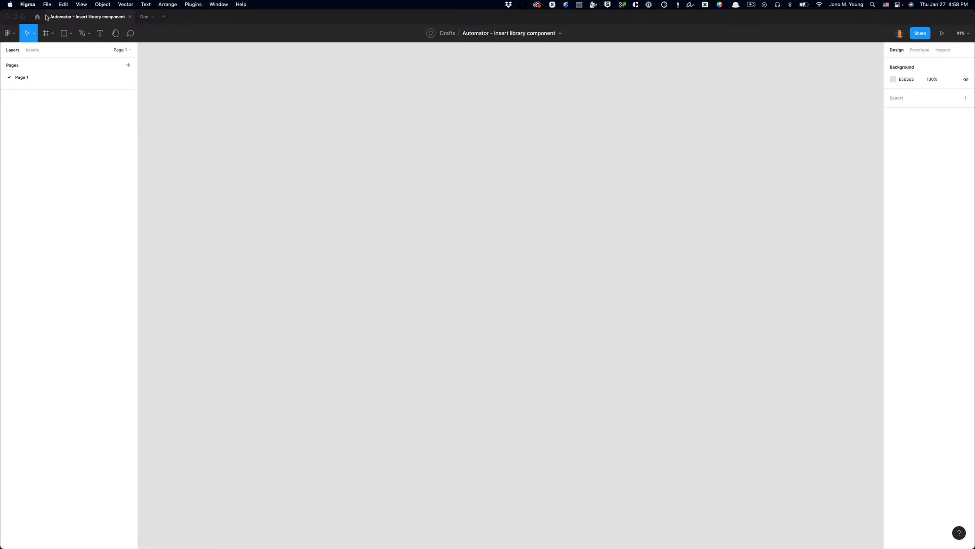
Step: Search the Figma Community for 'automator' and filter the results to plugins
{"action": "left_click", "coordinate": [37, 17]}
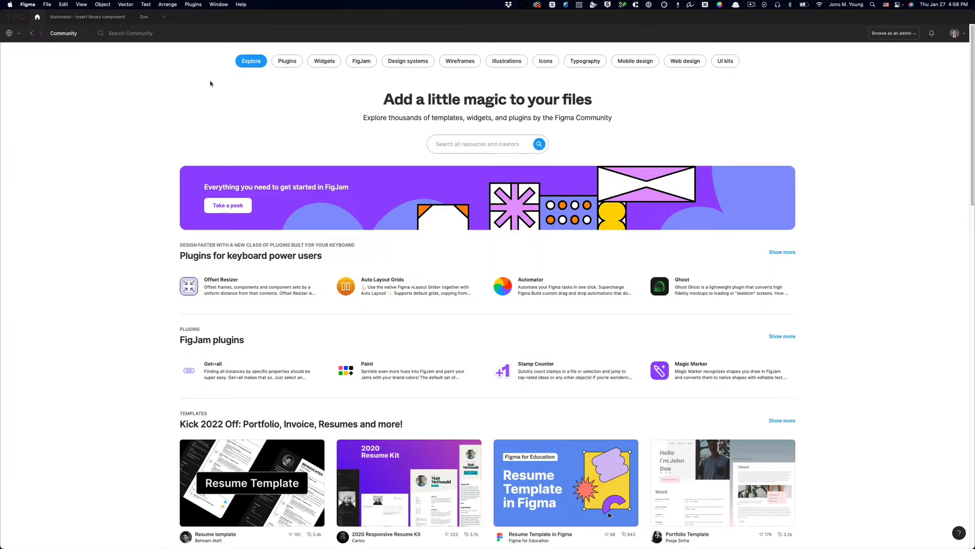
{"action": "left_click", "coordinate": [152, 32]}
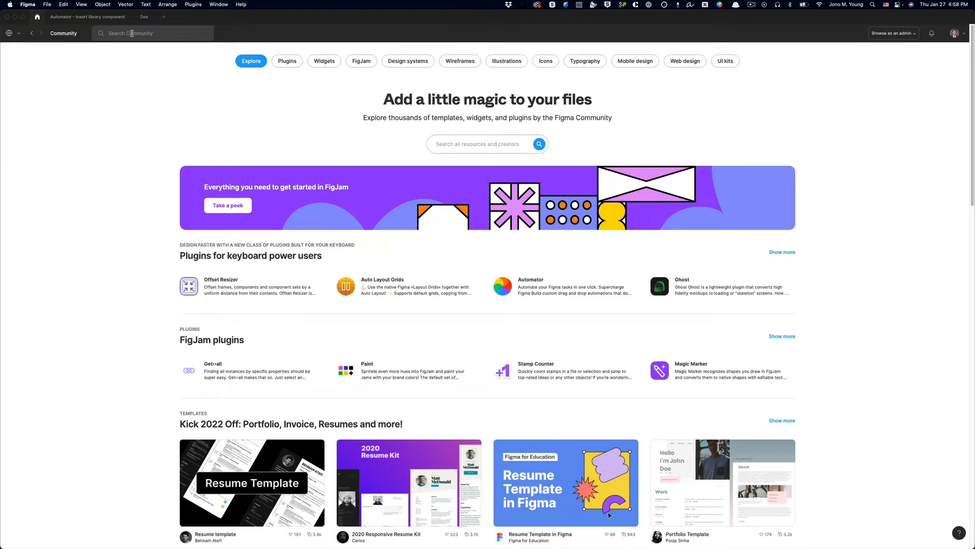
{"action": "type", "text": "automator"}
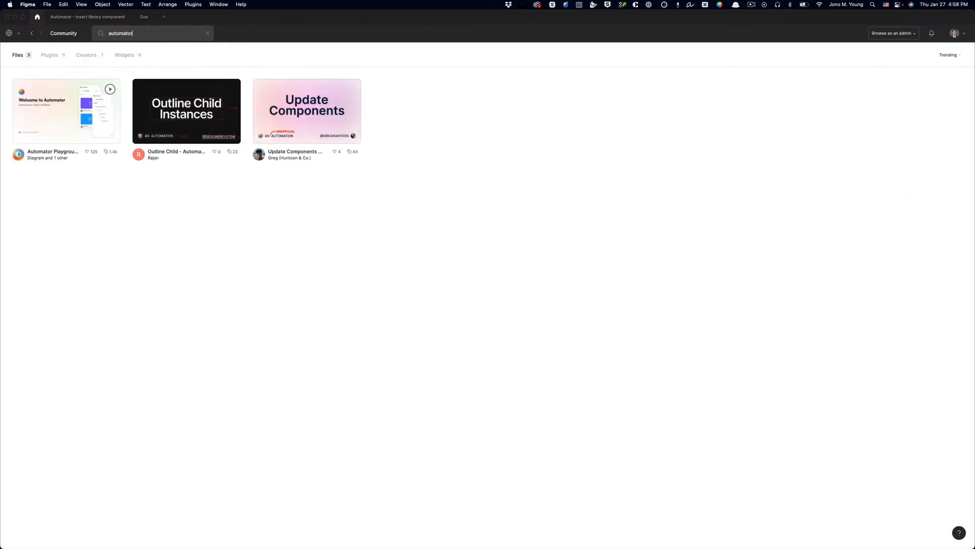
{"action": "left_click", "coordinate": [49, 55]}
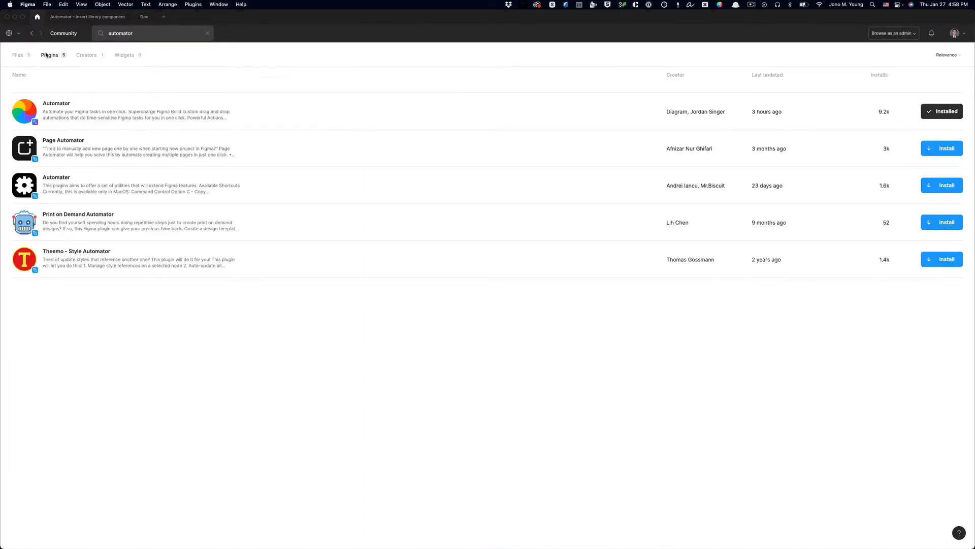
{"action": "mouse_move", "coordinate": [128, 123]}
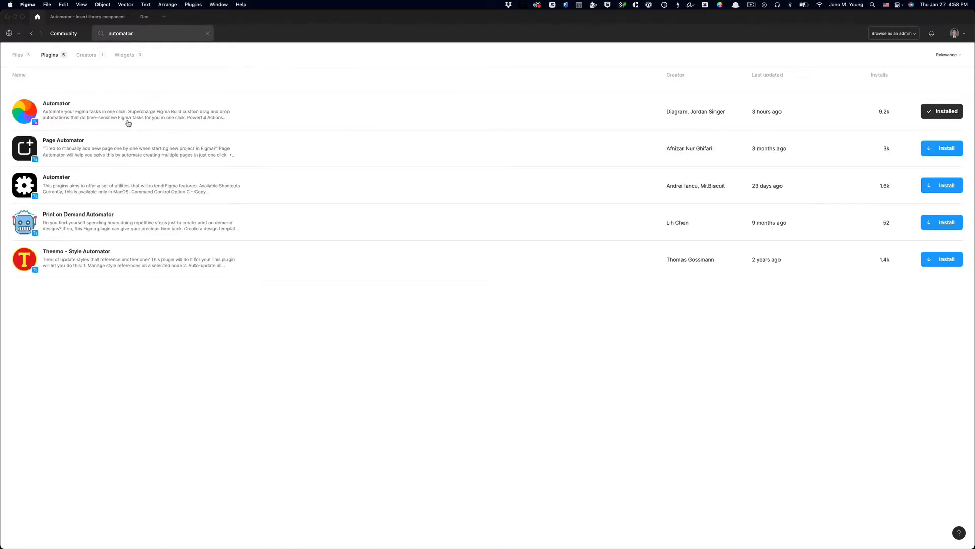
Step: Replace the search with 'node inspector' to list the installed inspector plugins
{"action": "triple_click", "coordinate": [121, 33]}
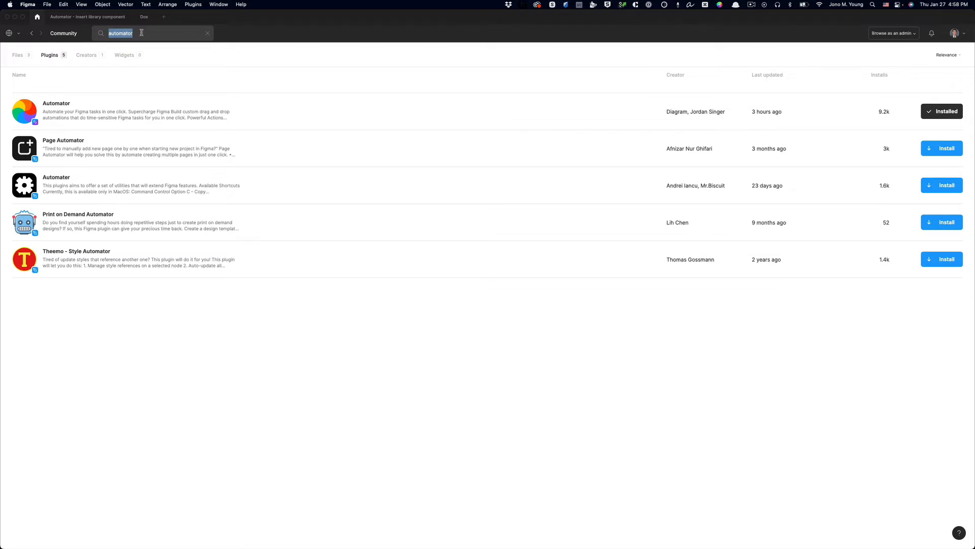
{"action": "type", "text": "node inspector"}
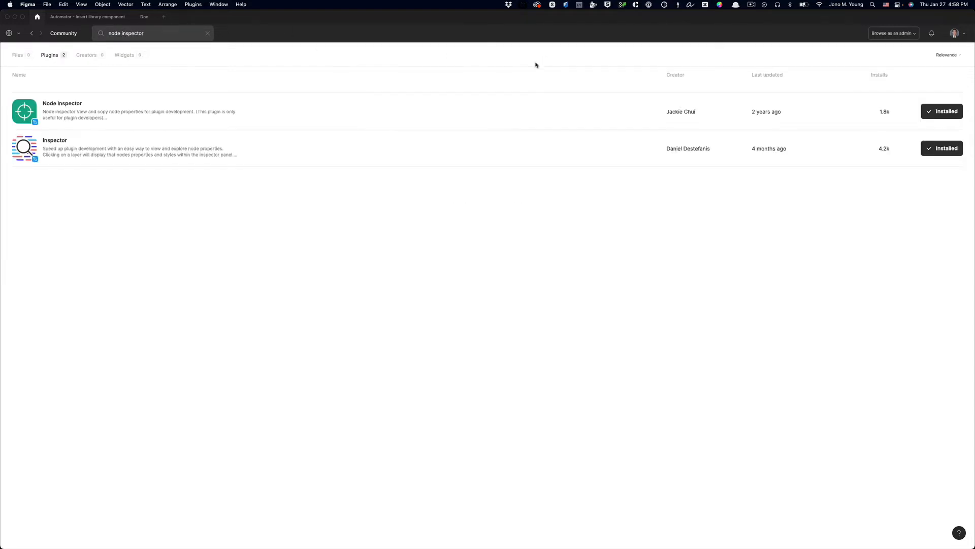
{"action": "mouse_move", "coordinate": [261, 116]}
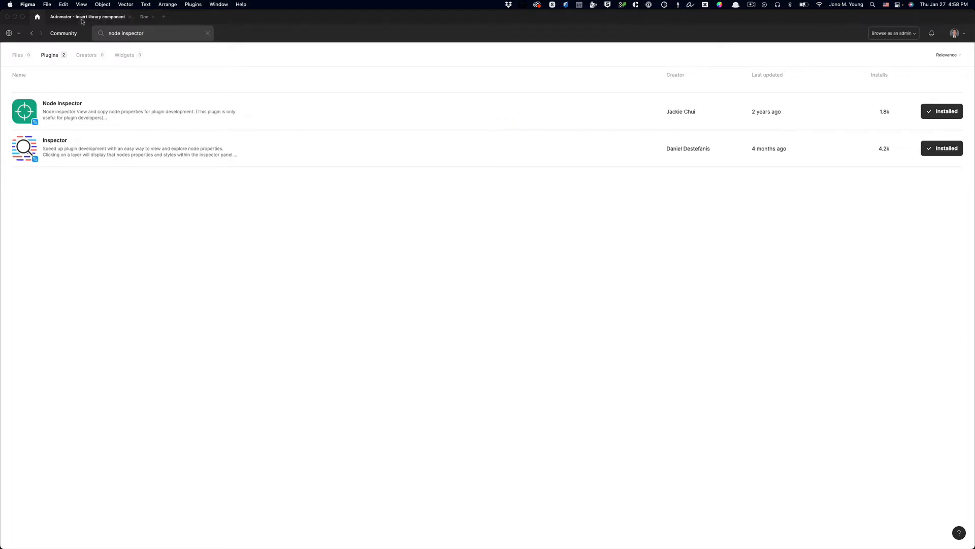
Step: Return to the 'Automator - Insert library component' design file tab
{"action": "left_click", "coordinate": [87, 17]}
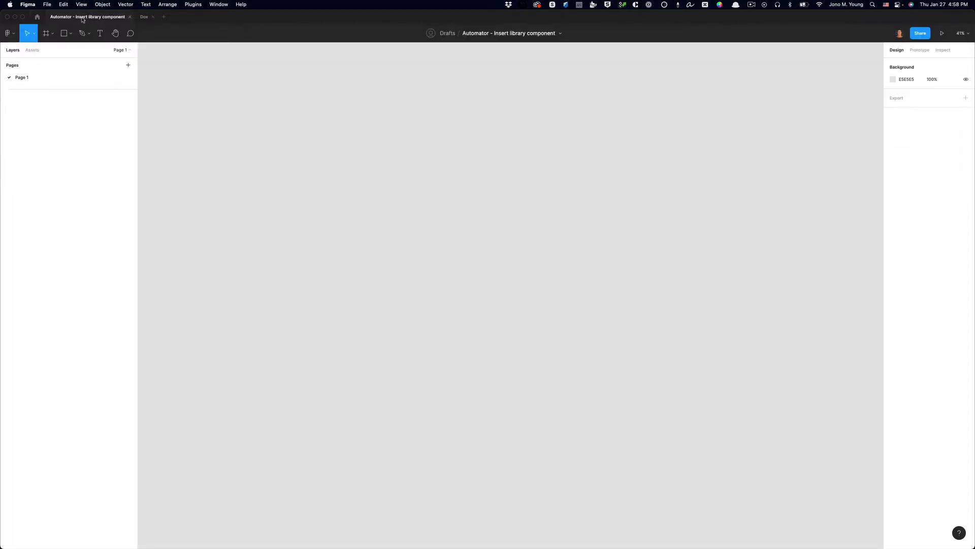
{"action": "mouse_move", "coordinate": [372, 151]}
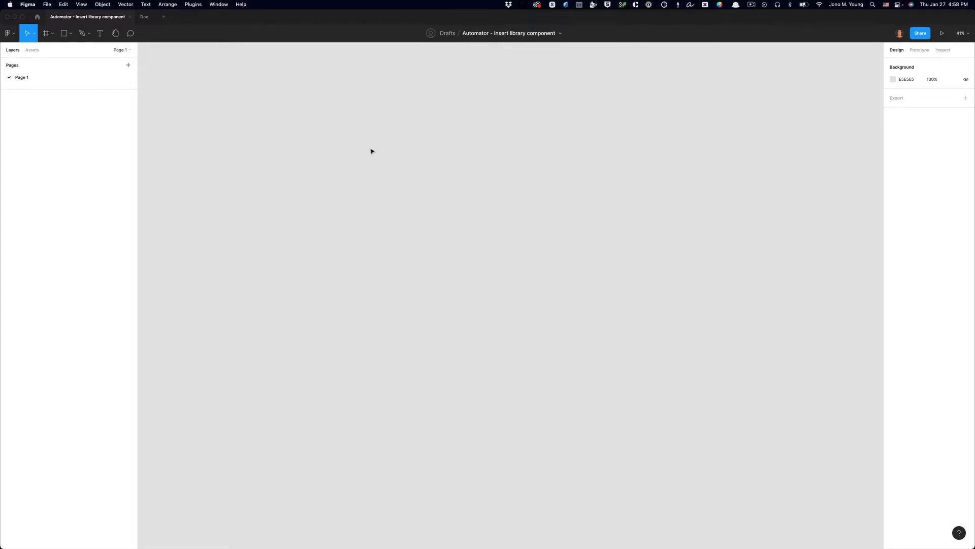
{"action": "mouse_move", "coordinate": [195, 8]}
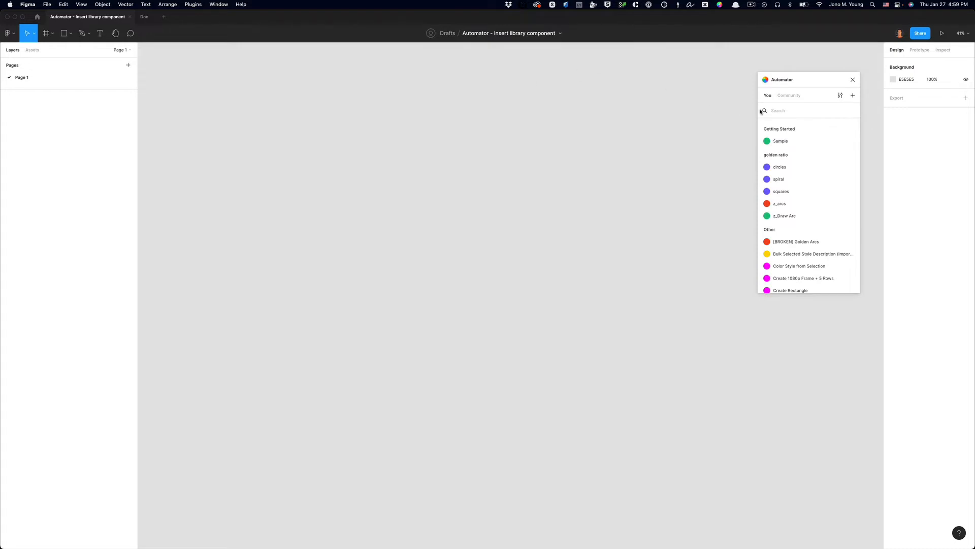
{"action": "mouse_move", "coordinate": [798, 129]}
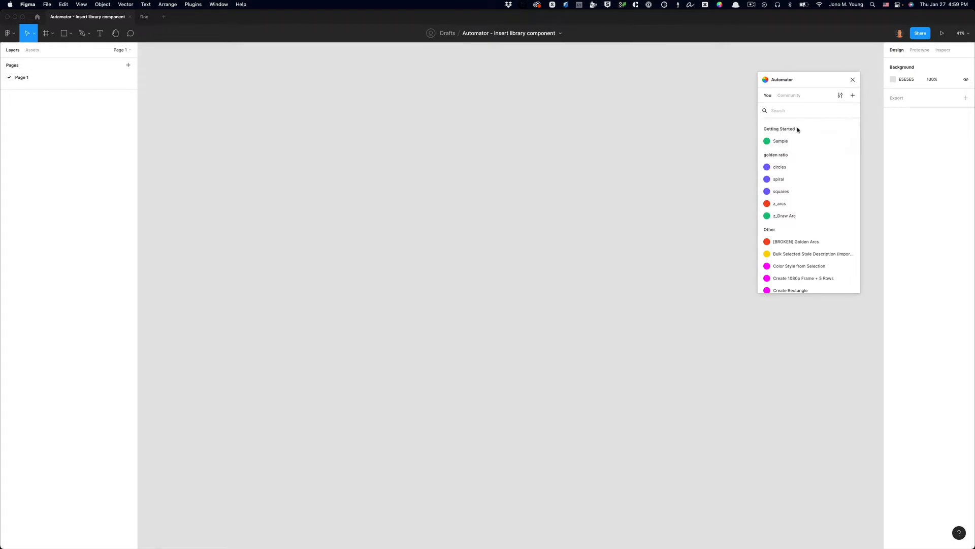
{"action": "mouse_move", "coordinate": [783, 131]}
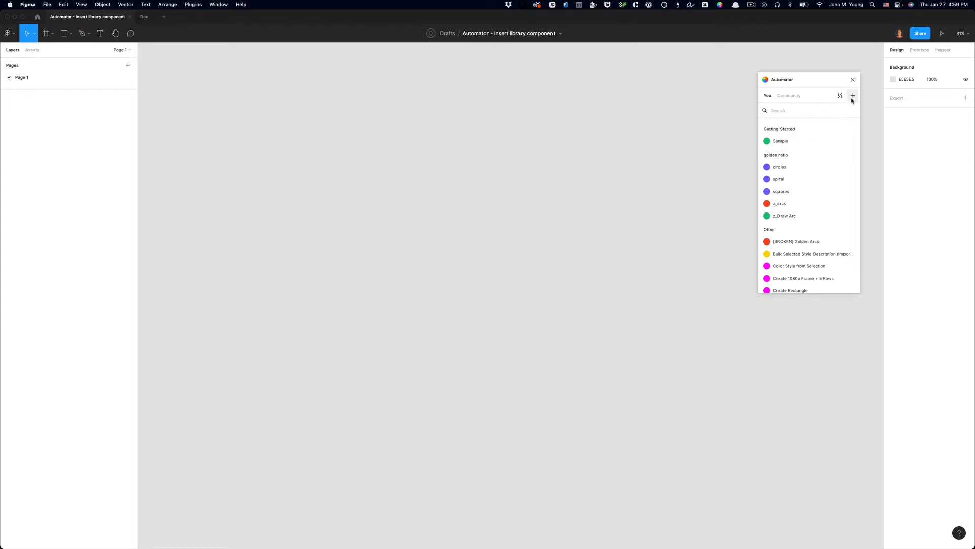
Step: Create a new automation and name it 'Getting Started / New File'
{"action": "left_click", "coordinate": [852, 96]}
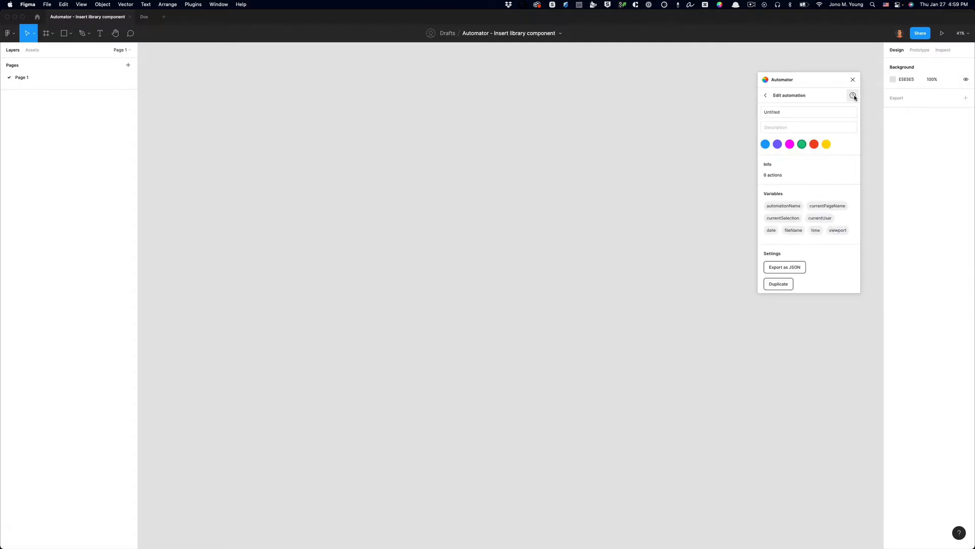
{"action": "left_click", "coordinate": [809, 112]}
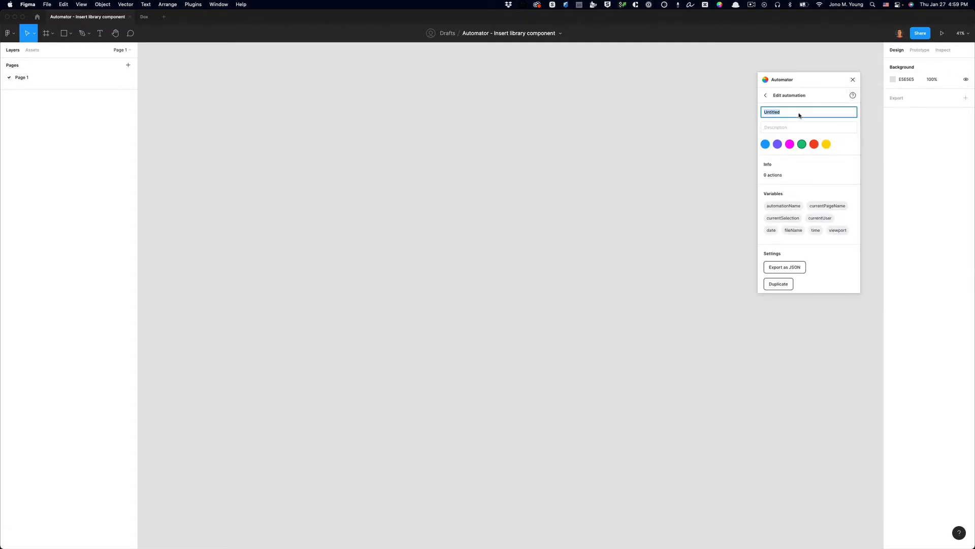
{"action": "type", "text": "Getting Started / New Fi"}
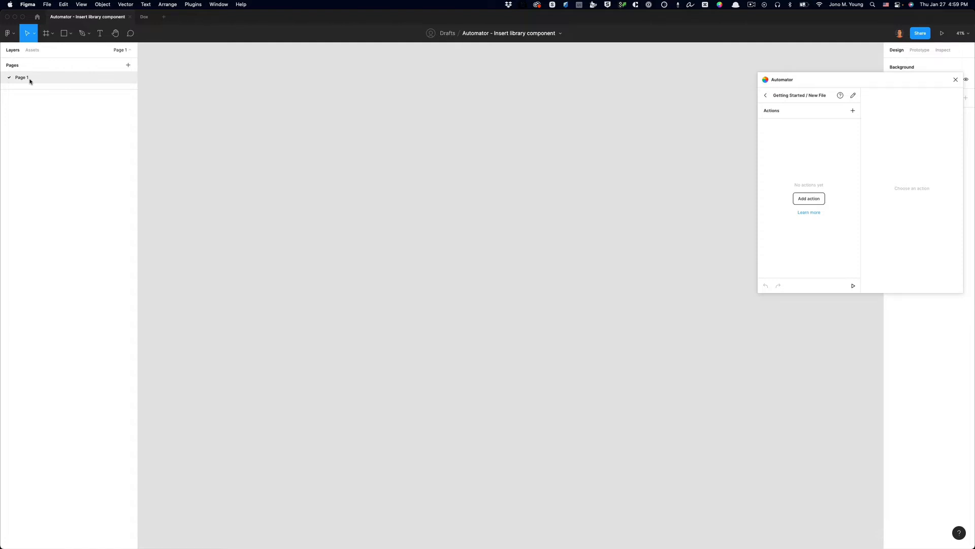
Step: Add a Find action to the New File automation
{"action": "left_click", "coordinate": [808, 198]}
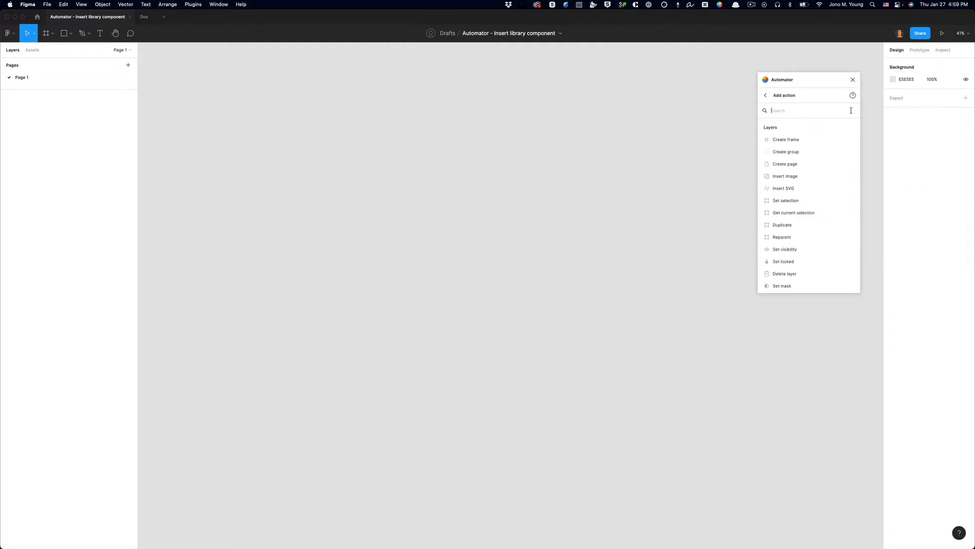
{"action": "type", "text": "Find"}
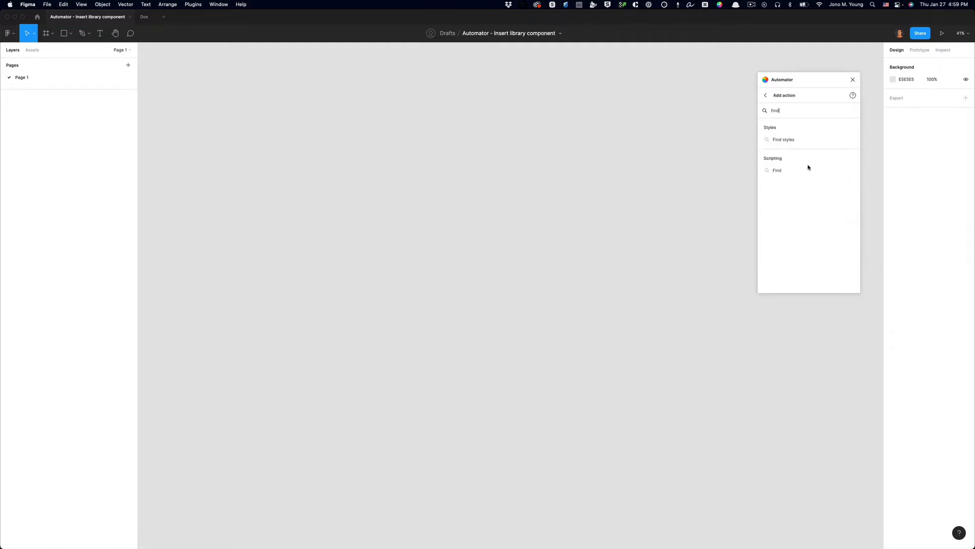
{"action": "left_click", "coordinate": [777, 170]}
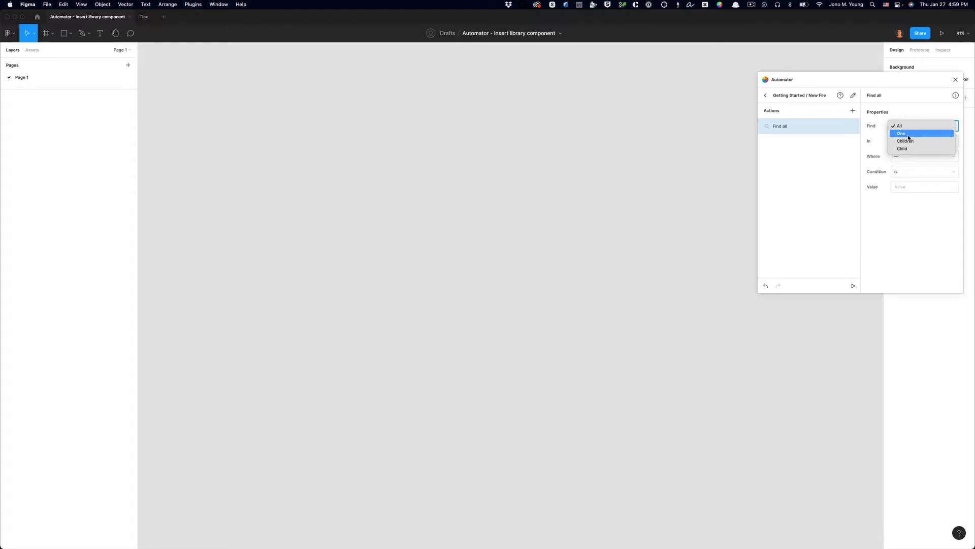
Step: Set it to find one layer in the entire file where name is 'Page 1'
{"action": "left_click", "coordinate": [901, 133]}
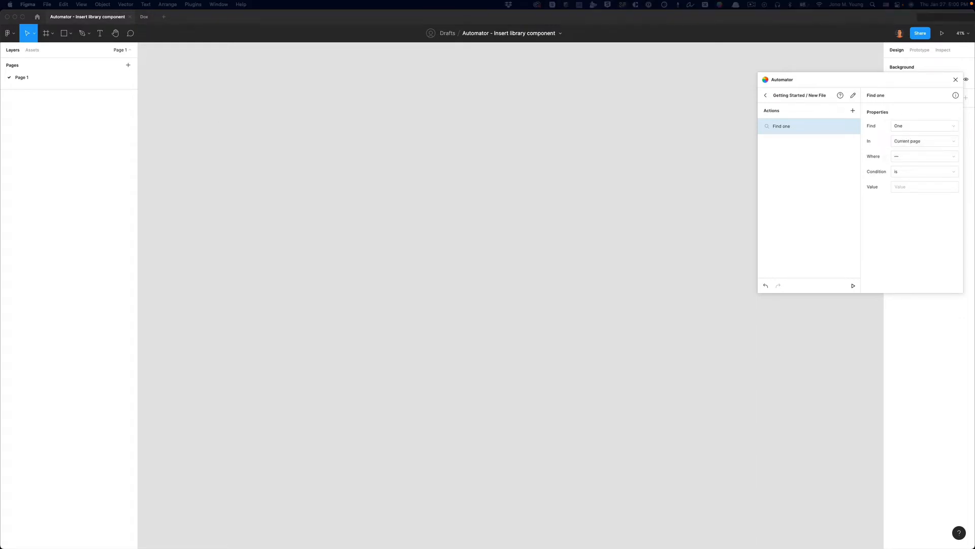
{"action": "mouse_move", "coordinate": [910, 141]}
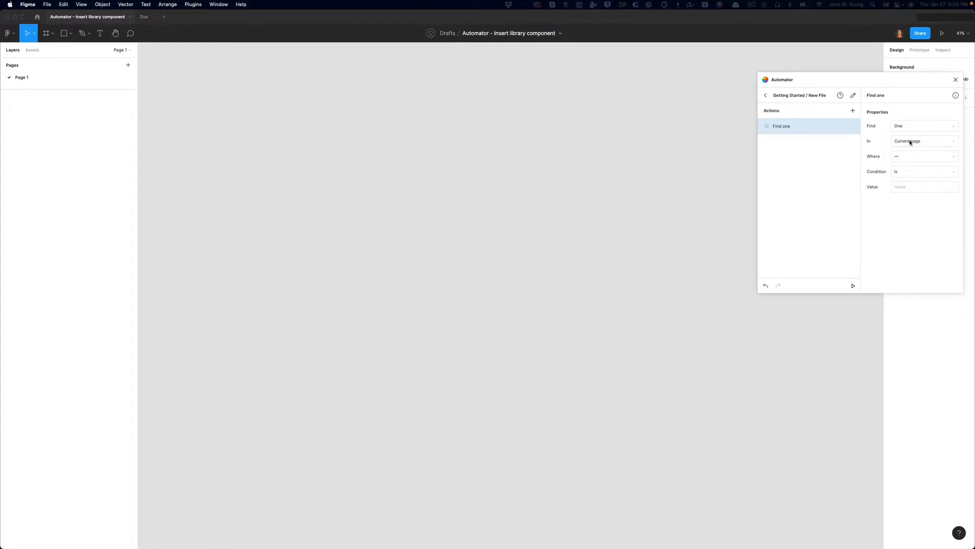
{"action": "left_click", "coordinate": [924, 140]}
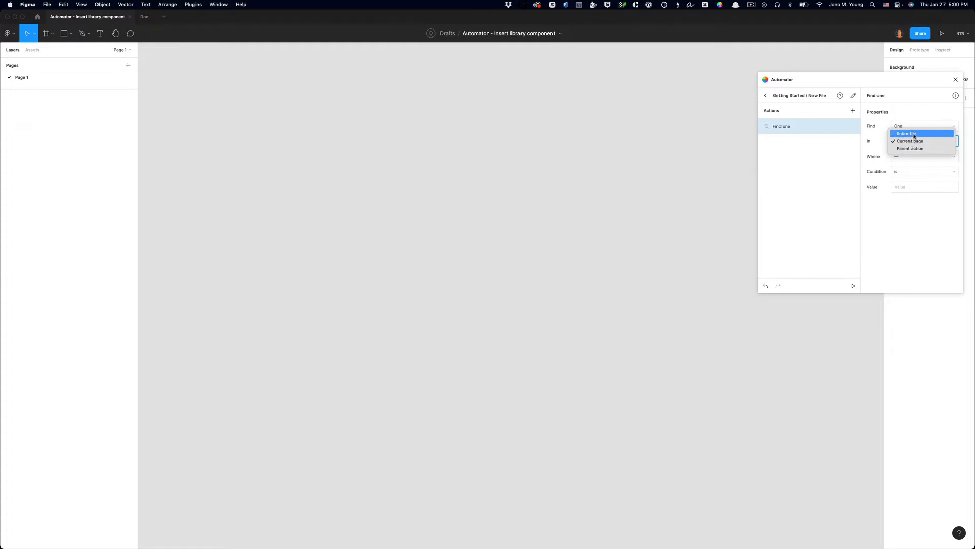
{"action": "left_click", "coordinate": [905, 133]}
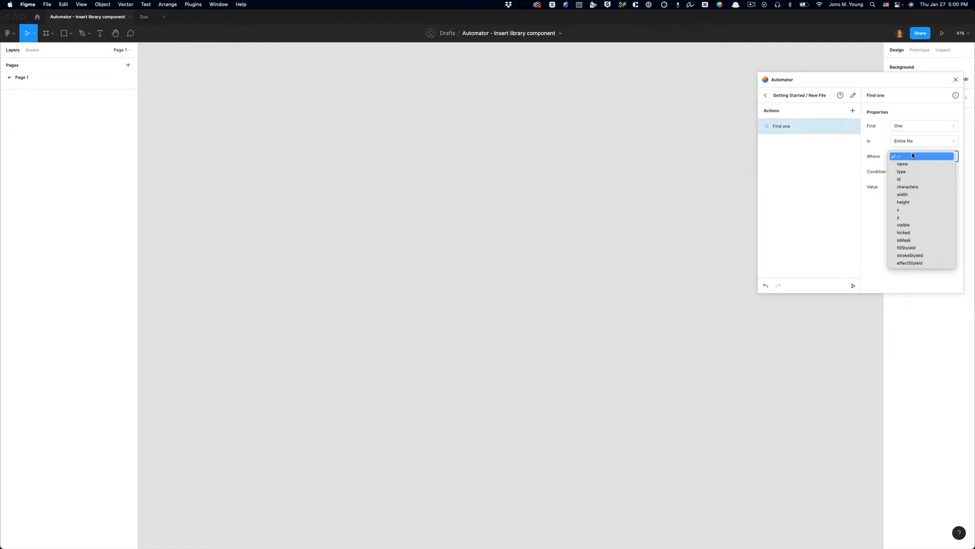
{"action": "left_click", "coordinate": [902, 164]}
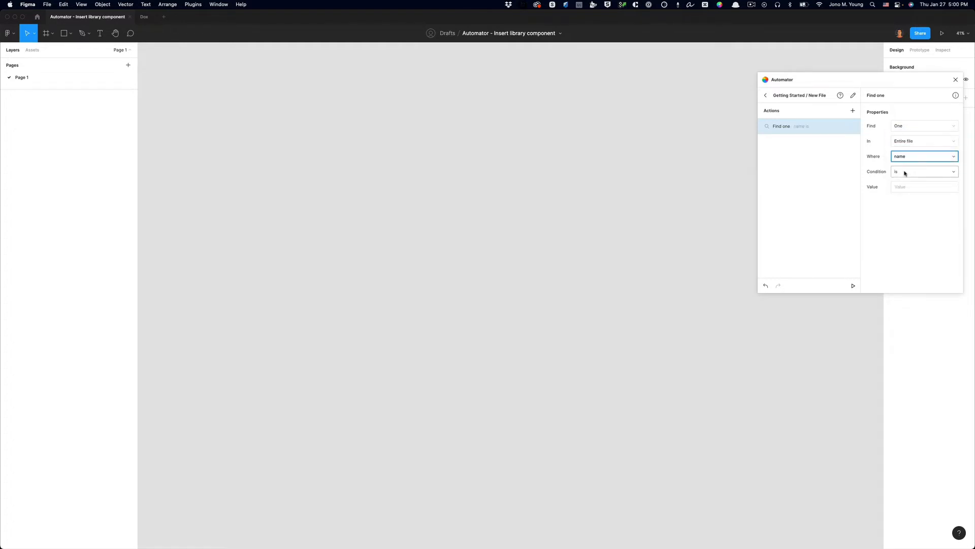
{"action": "type", "text": "Page 1"}
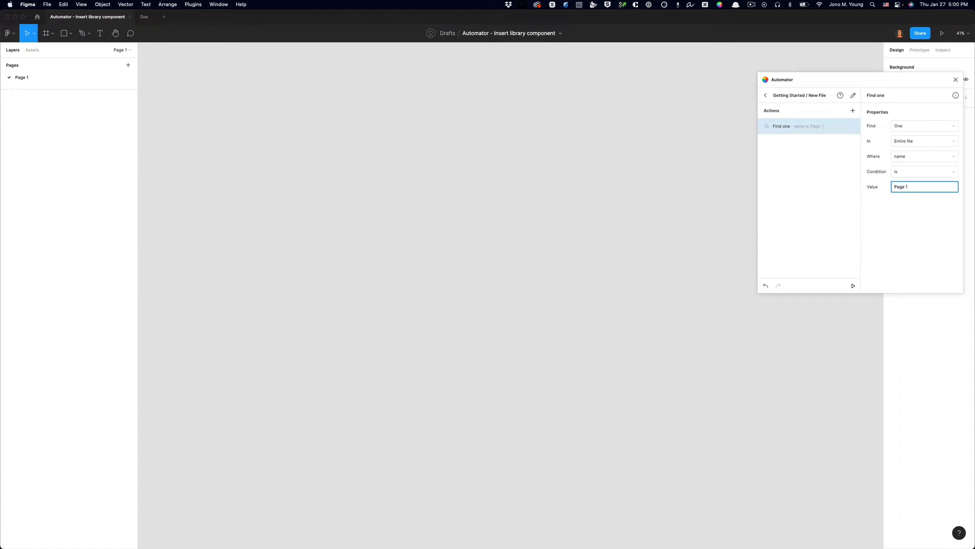
{"action": "mouse_move", "coordinate": [805, 126]}
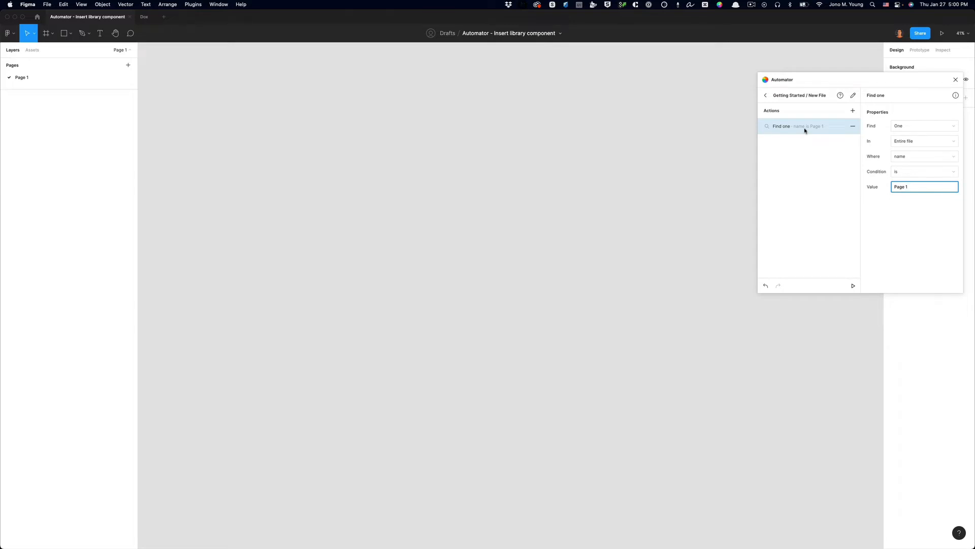
{"action": "mouse_move", "coordinate": [842, 132]}
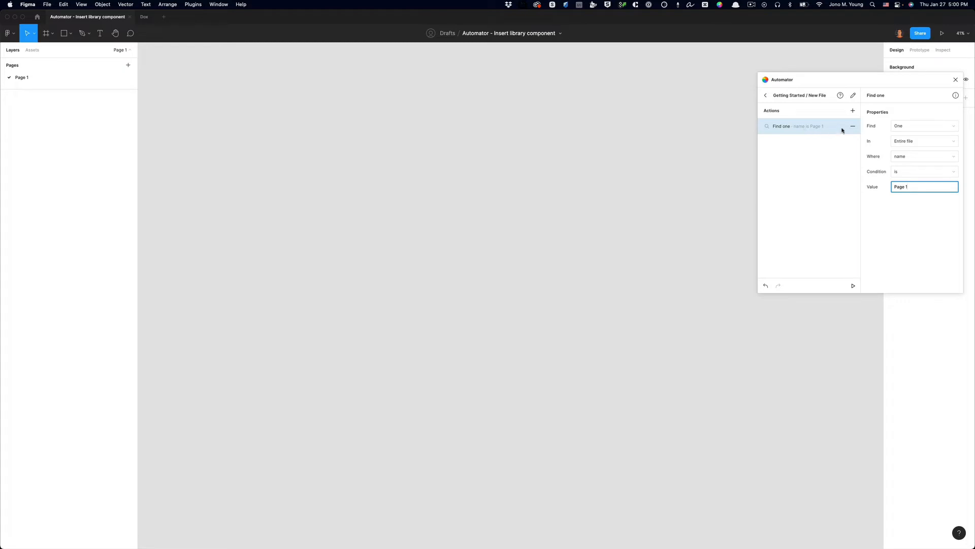
Step: Add a Set layer name action to the automation
{"action": "left_click", "coordinate": [852, 109]}
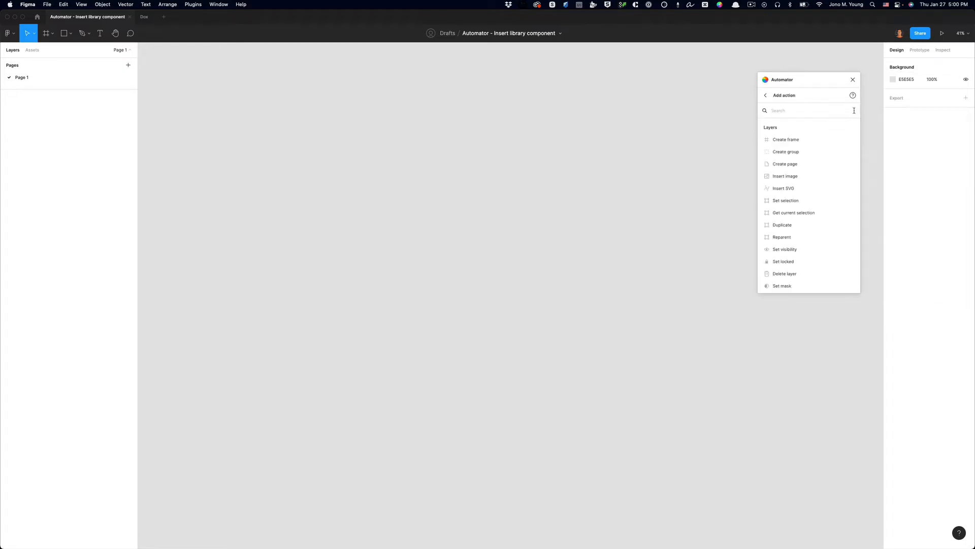
{"action": "type", "text": "set layer name"}
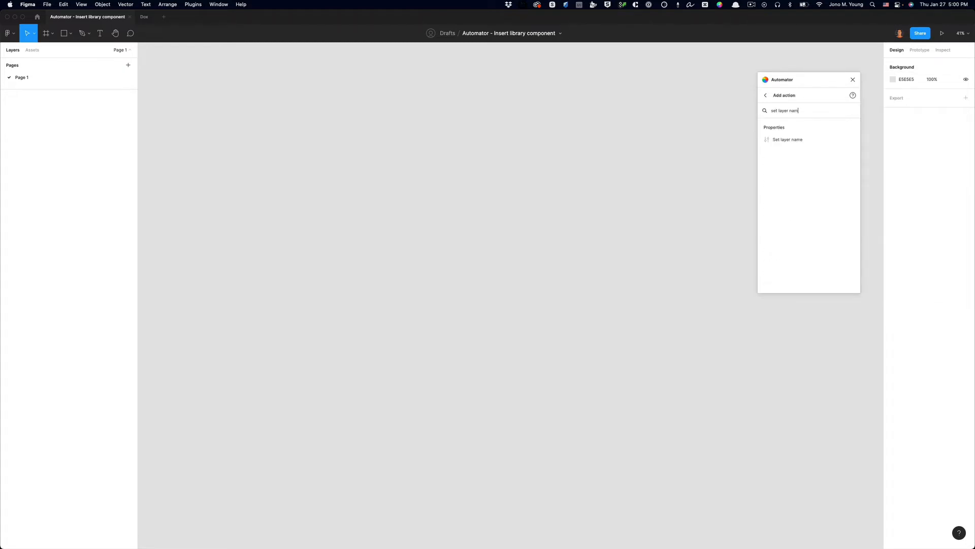
{"action": "left_click", "coordinate": [787, 139]}
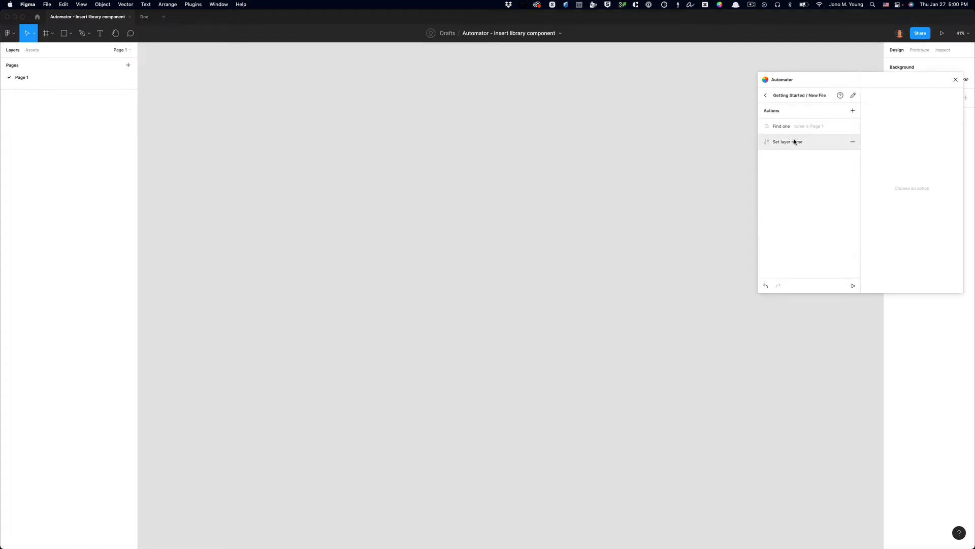
{"action": "mouse_move", "coordinate": [790, 143]}
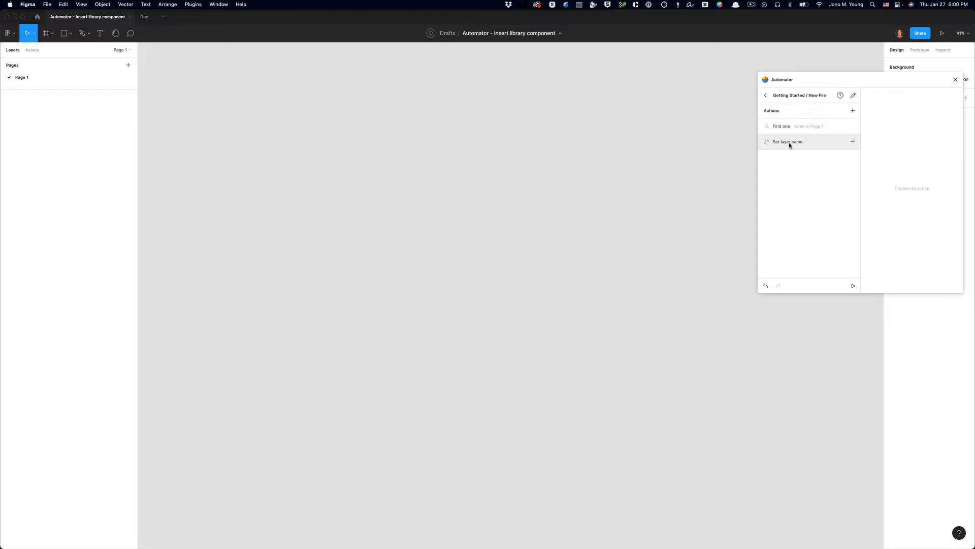
Step: Nest the rename step under Find one and set its Name to ADMIN
{"action": "left_click", "coordinate": [787, 142]}
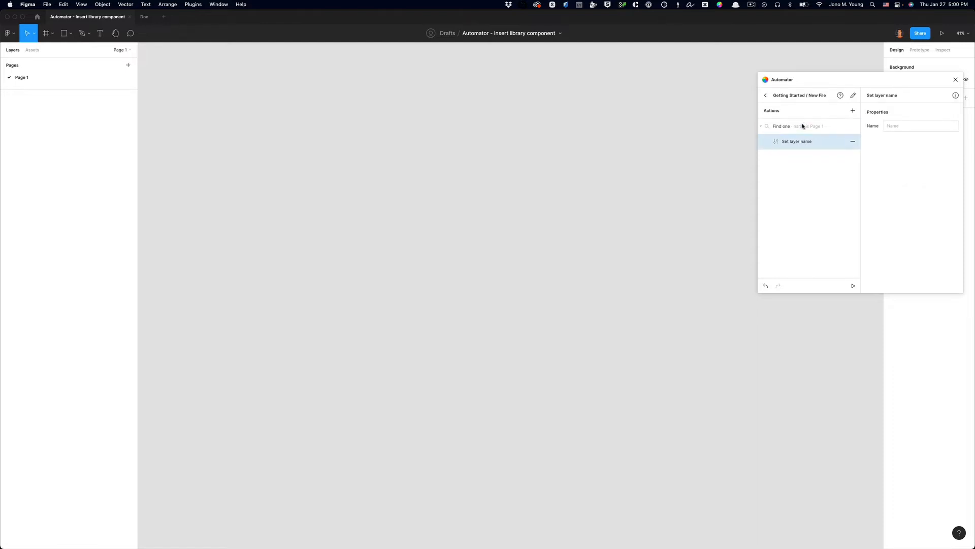
{"action": "mouse_move", "coordinate": [802, 143]}
{"action": "type", "text": "ADMIN"}
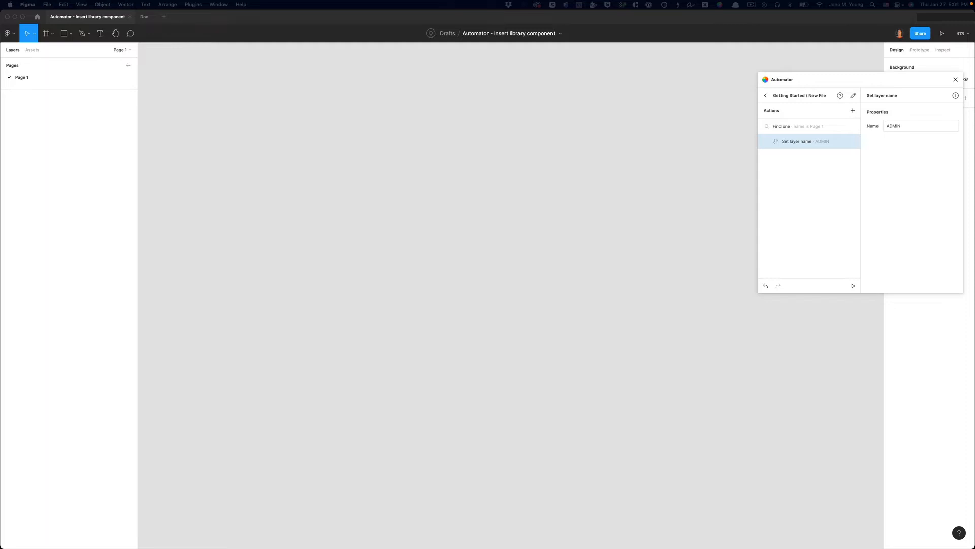
{"action": "left_click", "coordinate": [920, 126]}
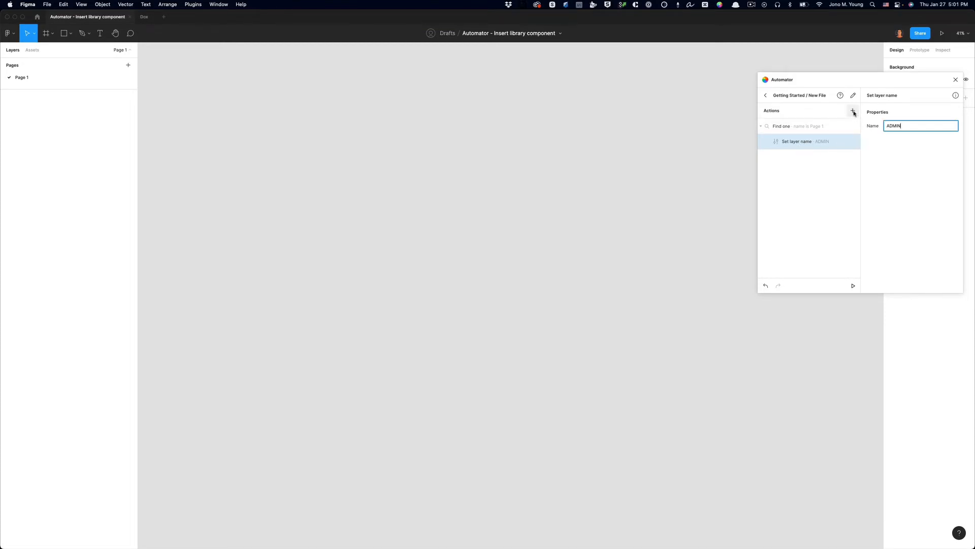
Step: Add a Create frame action nested under the rename step and select it
{"action": "left_click", "coordinate": [853, 110]}
{"action": "type", "text": "create"}
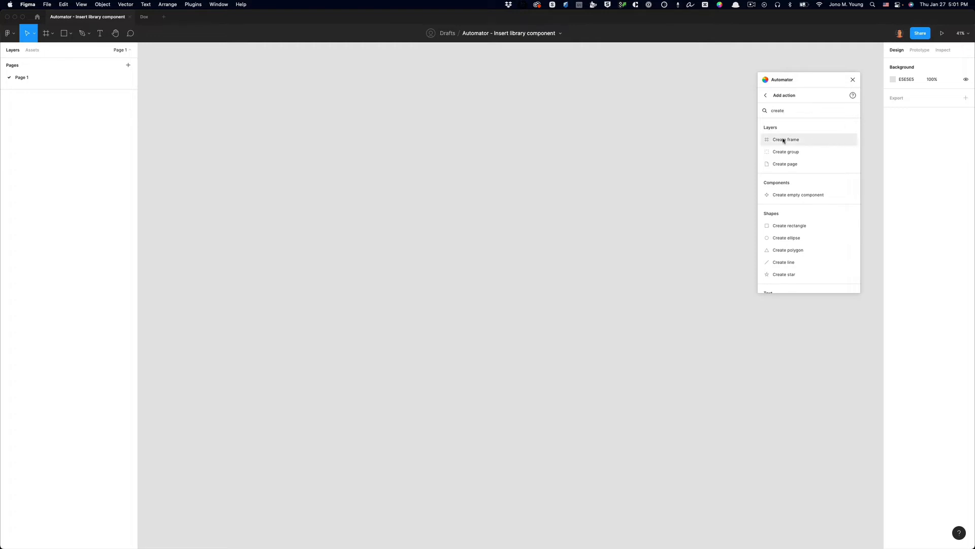
{"action": "left_click", "coordinate": [785, 139]}
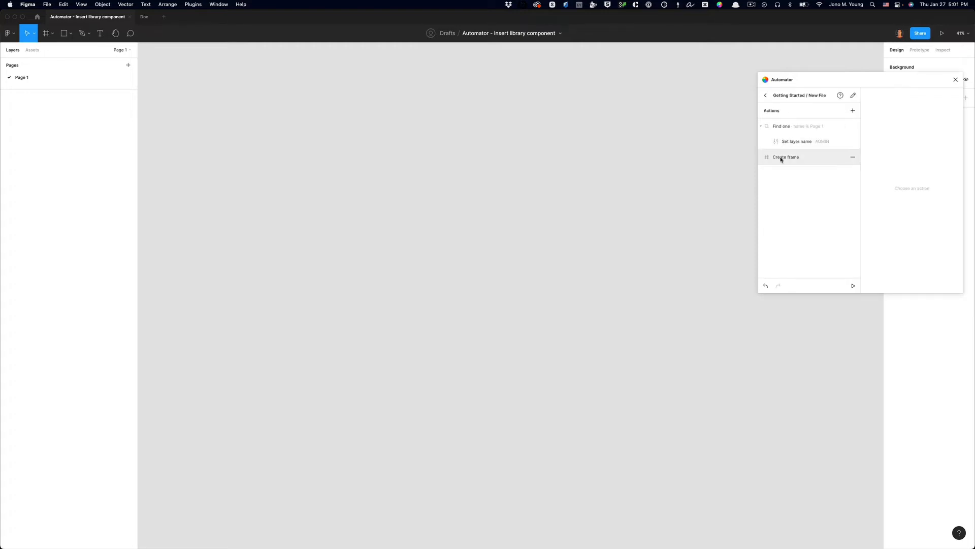
{"action": "left_click", "coordinate": [785, 156]}
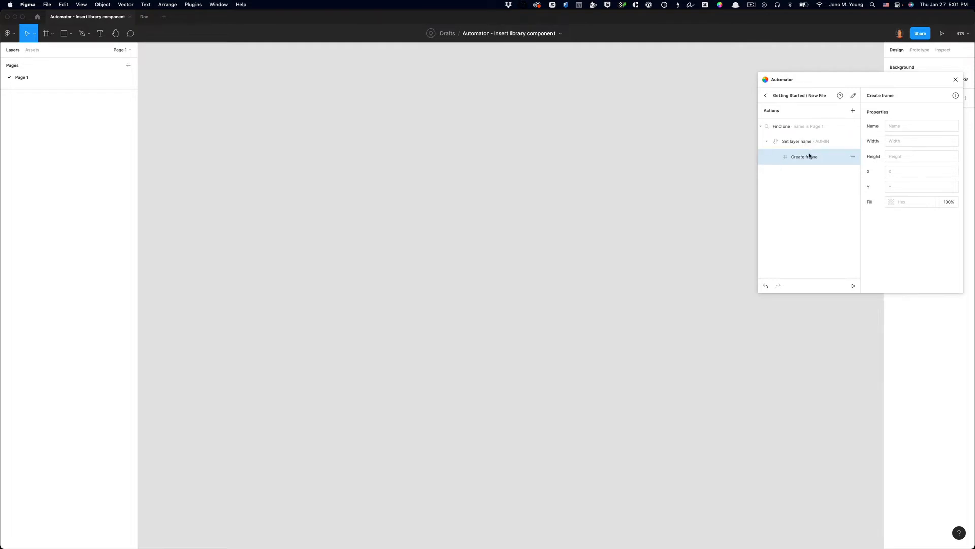
{"action": "mouse_move", "coordinate": [812, 156]}
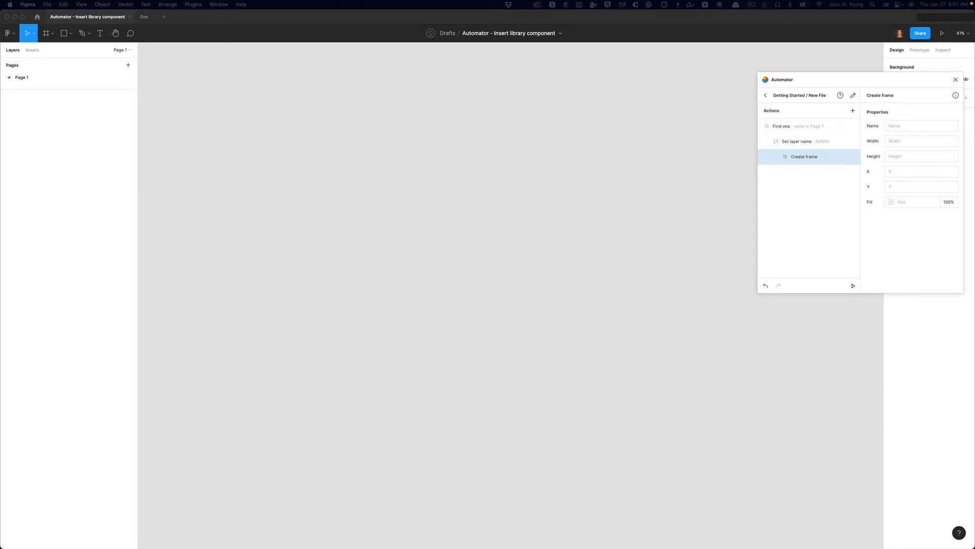
{"action": "mouse_move", "coordinate": [897, 126]}
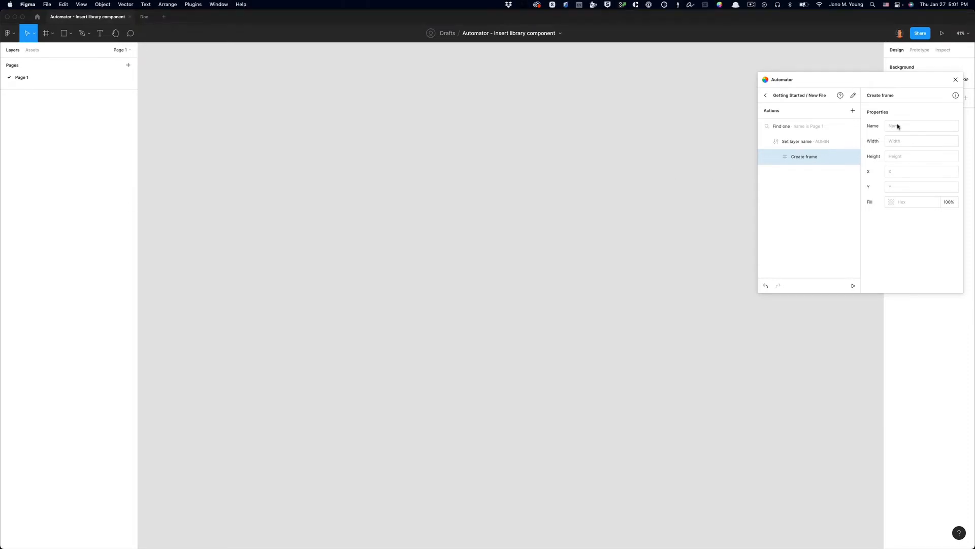
Step: Name the frame Cover, size it 1920 by 960 and position it at 200, 200
{"action": "left_click", "coordinate": [921, 126]}
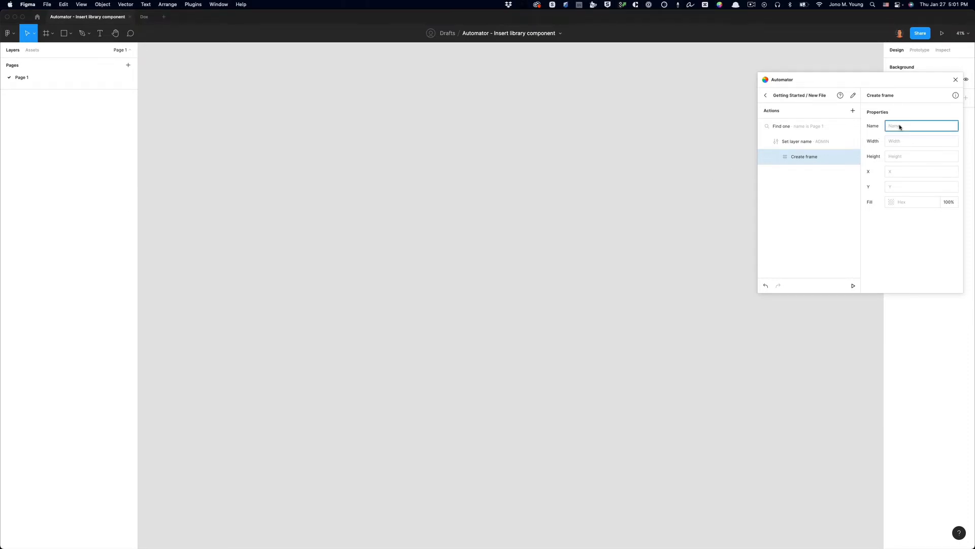
{"action": "type", "text": "Cover"}
{"action": "left_click", "coordinate": [922, 141]}
{"action": "type", "text": "1920"}
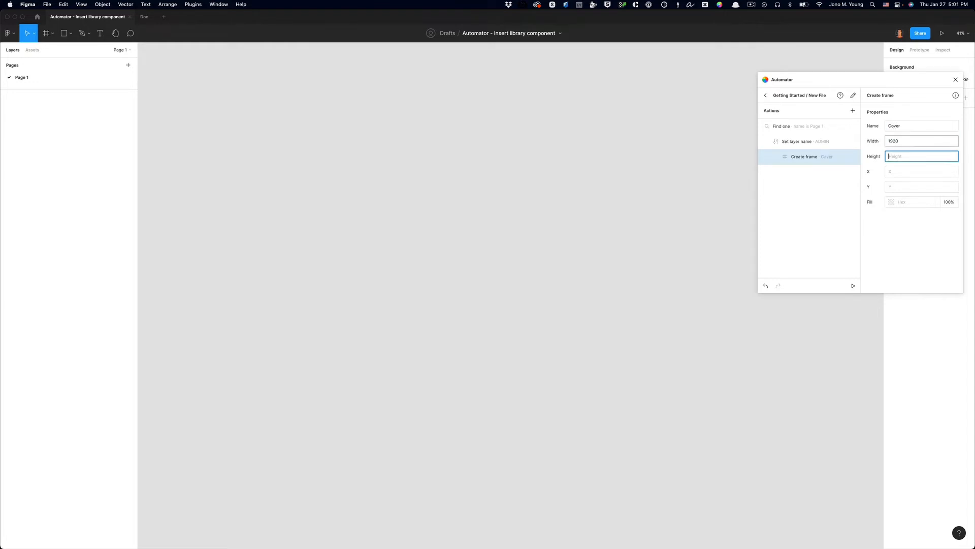
{"action": "type", "text": "960"}
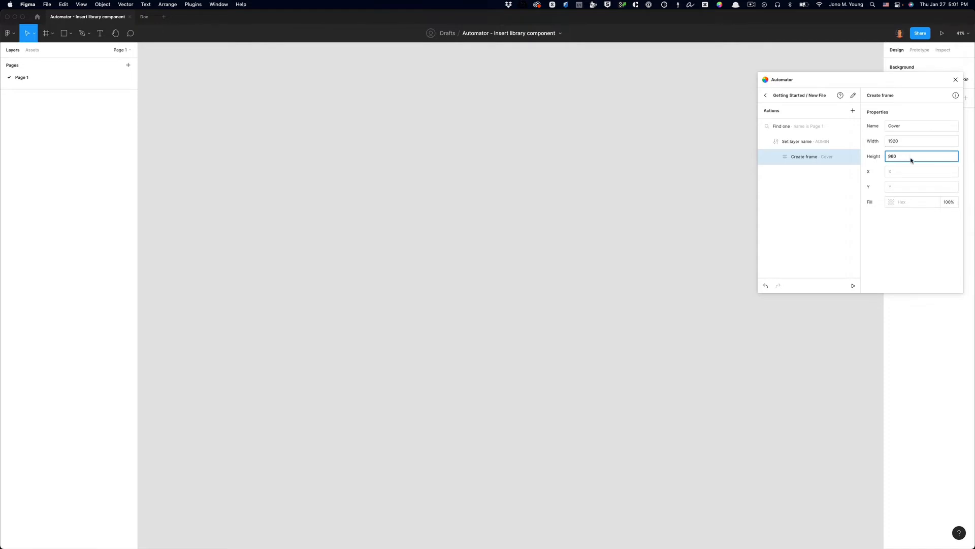
{"action": "left_click", "coordinate": [922, 171]}
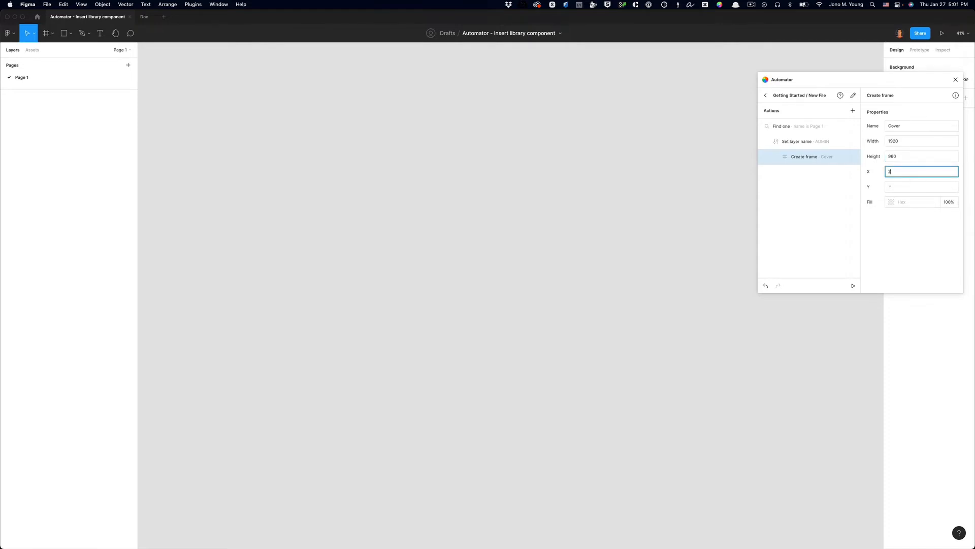
{"action": "type", "text": "200"}
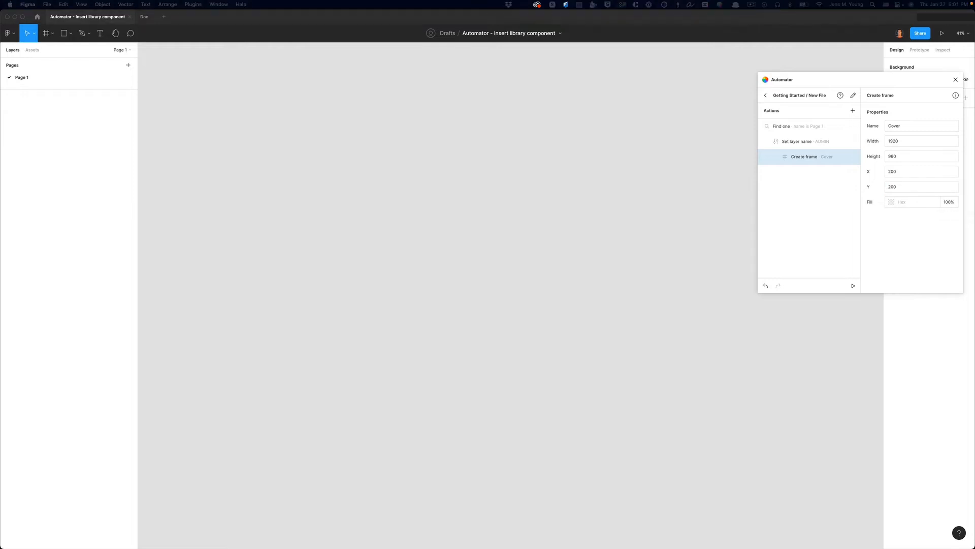
{"action": "mouse_move", "coordinate": [806, 148]}
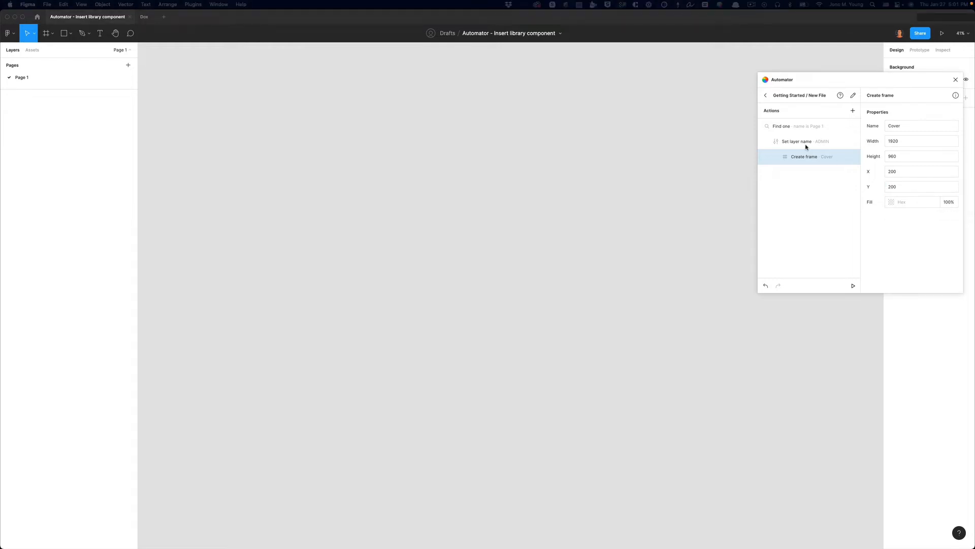
{"action": "mouse_move", "coordinate": [787, 135]}
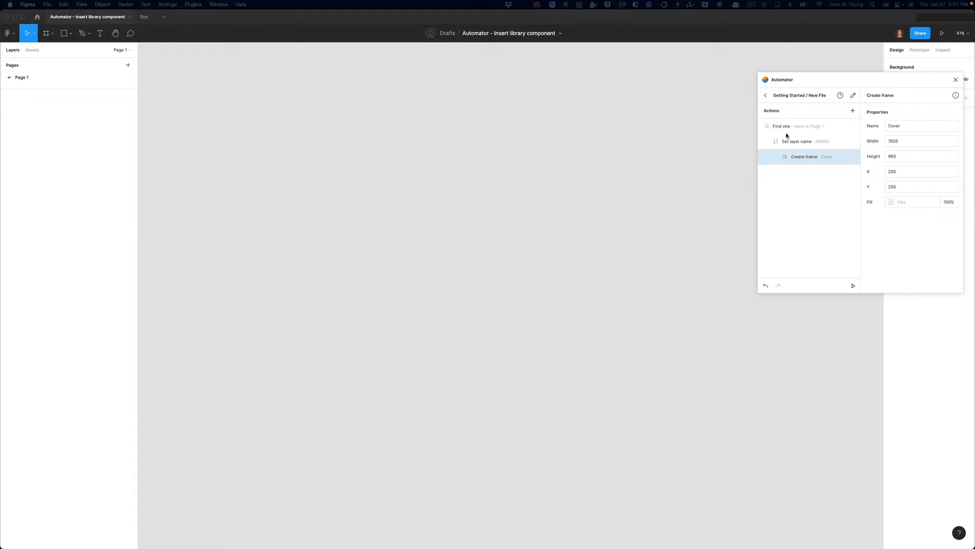
{"action": "mouse_move", "coordinate": [800, 164]}
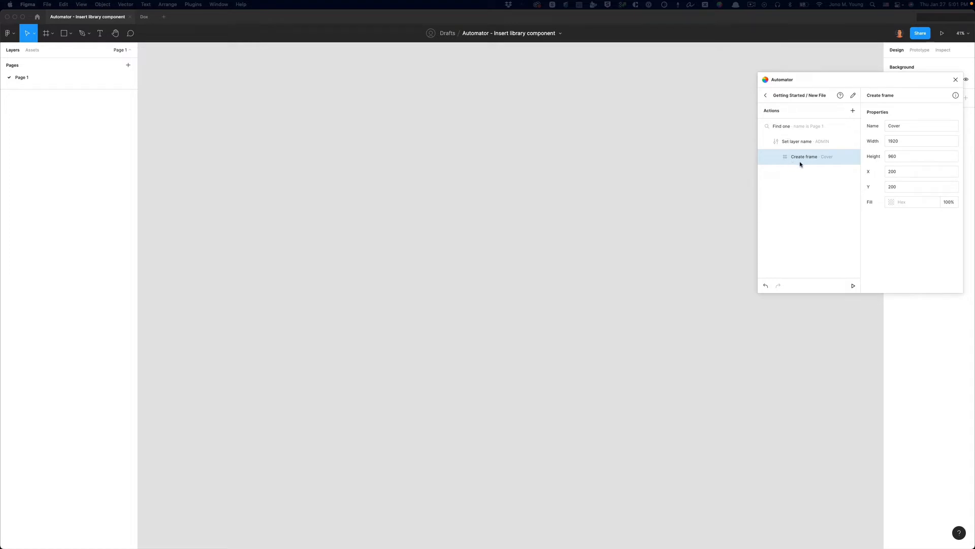
{"action": "mouse_move", "coordinate": [813, 157]}
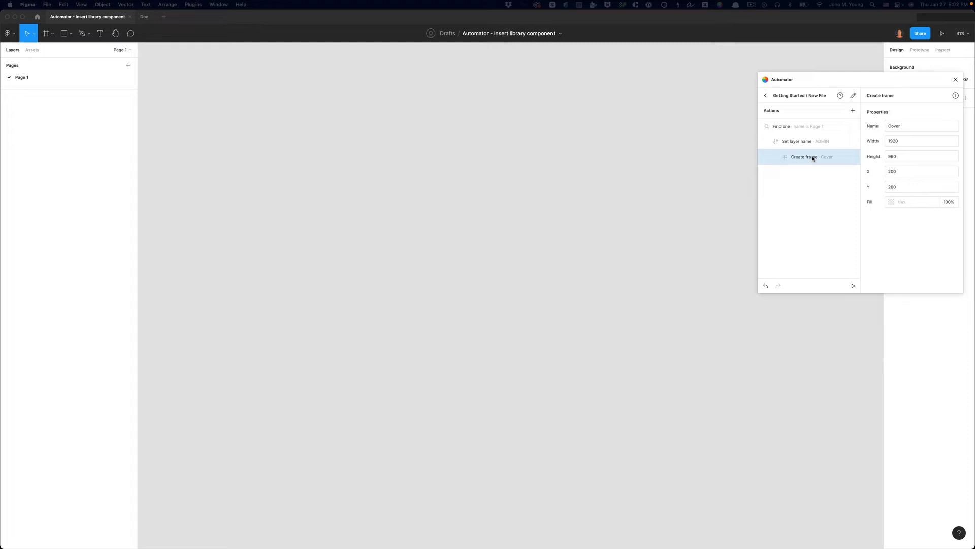
{"action": "mouse_move", "coordinate": [647, 149]}
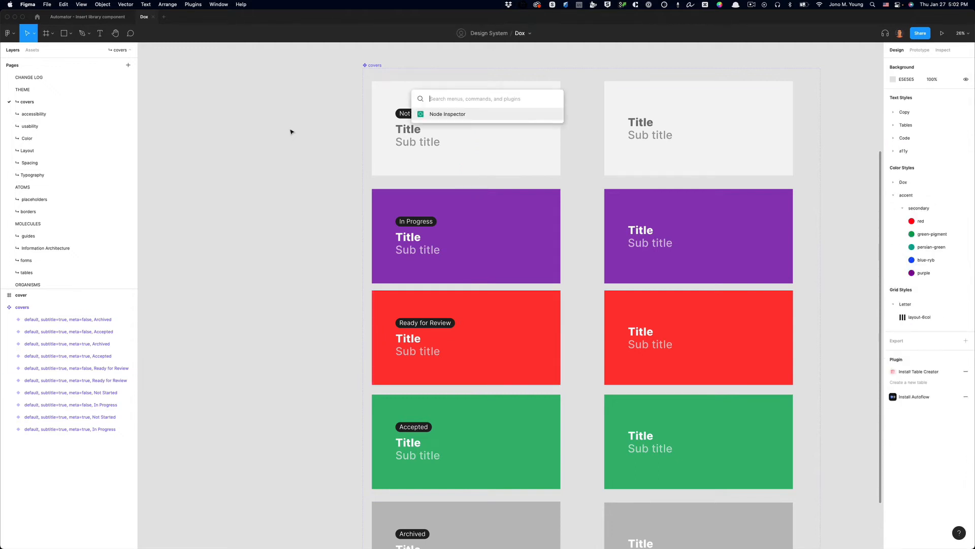
Step: Launch Node Inspector and select the Not Started cover variant
{"action": "type", "text": "node"}
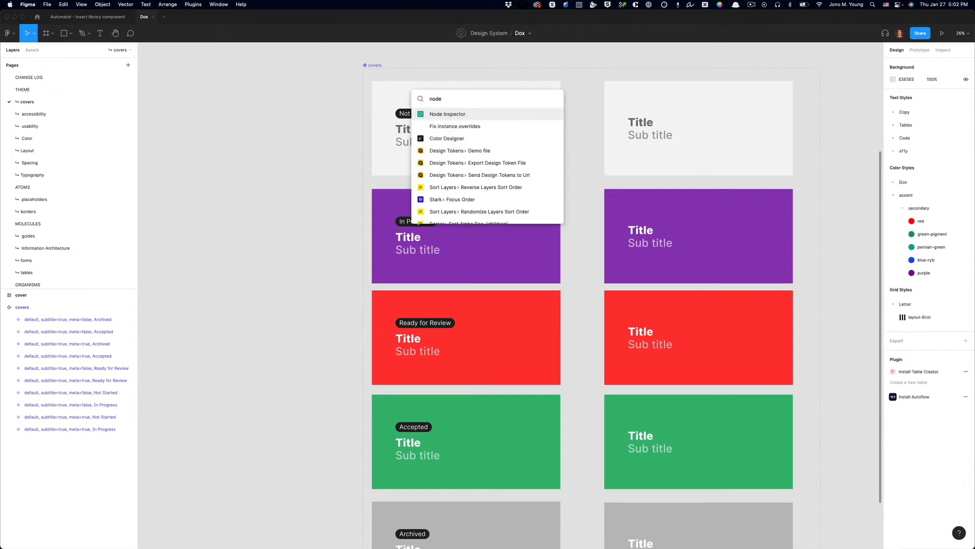
{"action": "left_click", "coordinate": [447, 114]}
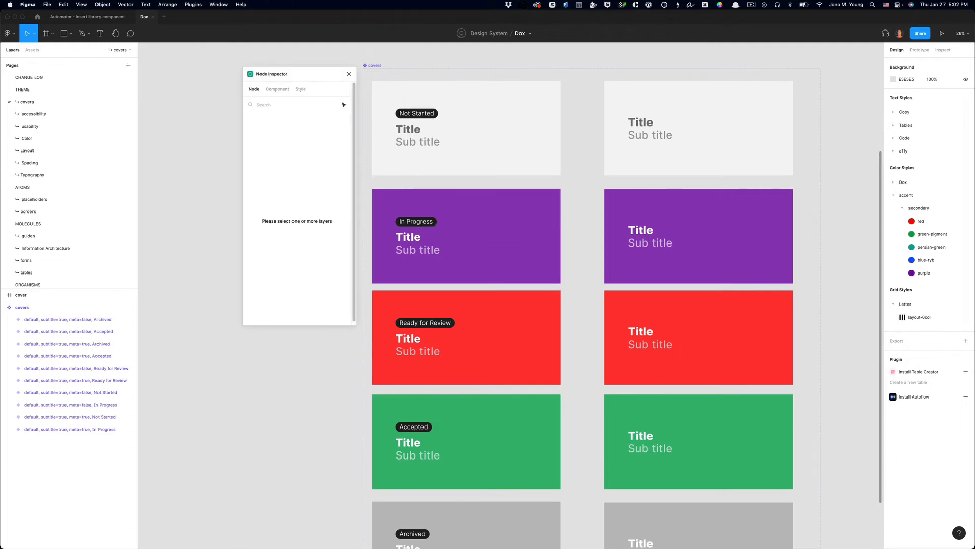
{"action": "left_click", "coordinate": [466, 128]}
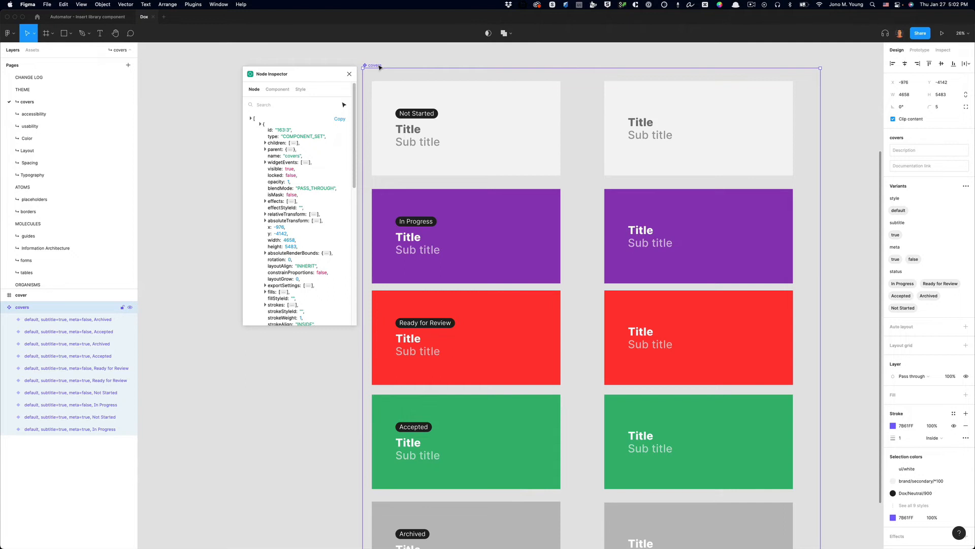
{"action": "left_click", "coordinate": [465, 128]}
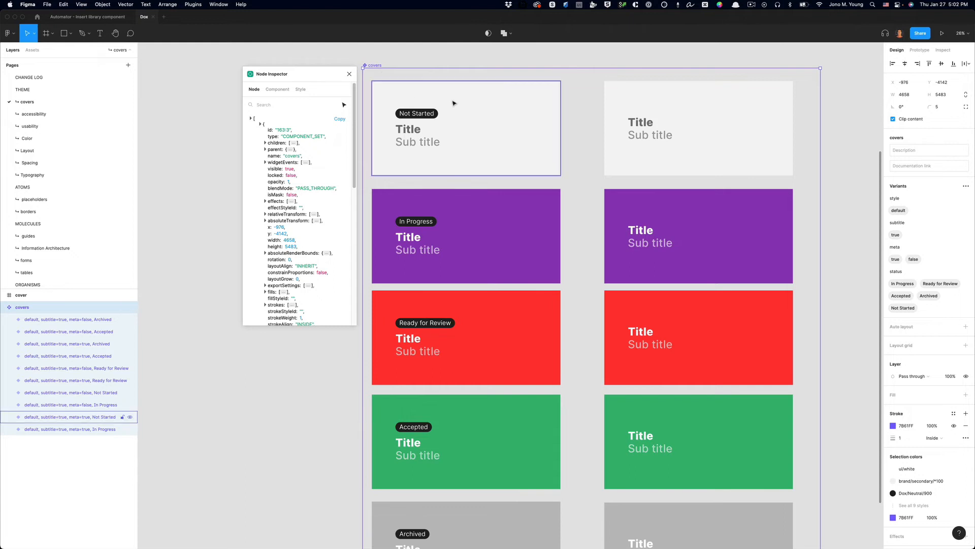
{"action": "left_click", "coordinate": [466, 128]}
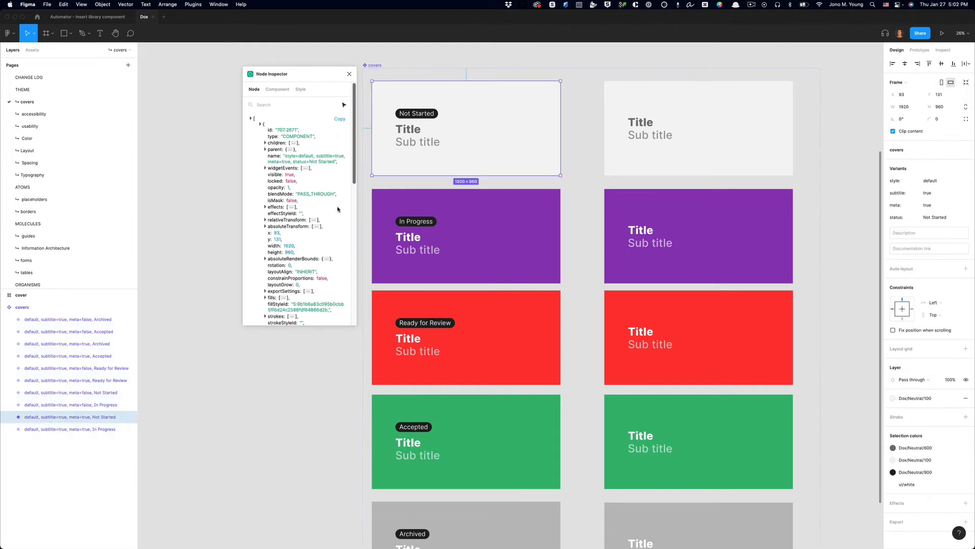
Step: Scroll to the variant's 'key' property and select its value
{"action": "scroll", "scroll_direction": "down", "scroll_amount": 3}
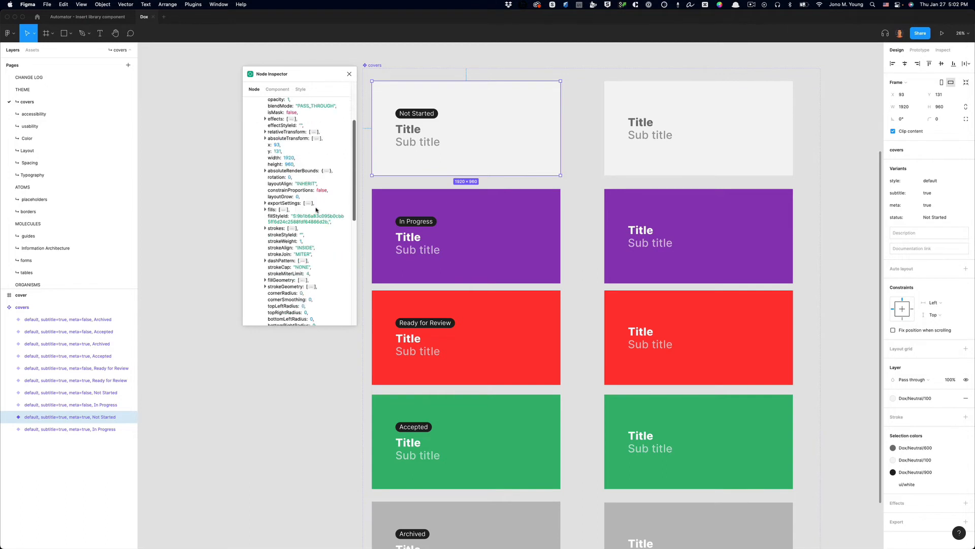
{"action": "scroll", "scroll_direction": "down", "scroll_amount": 3}
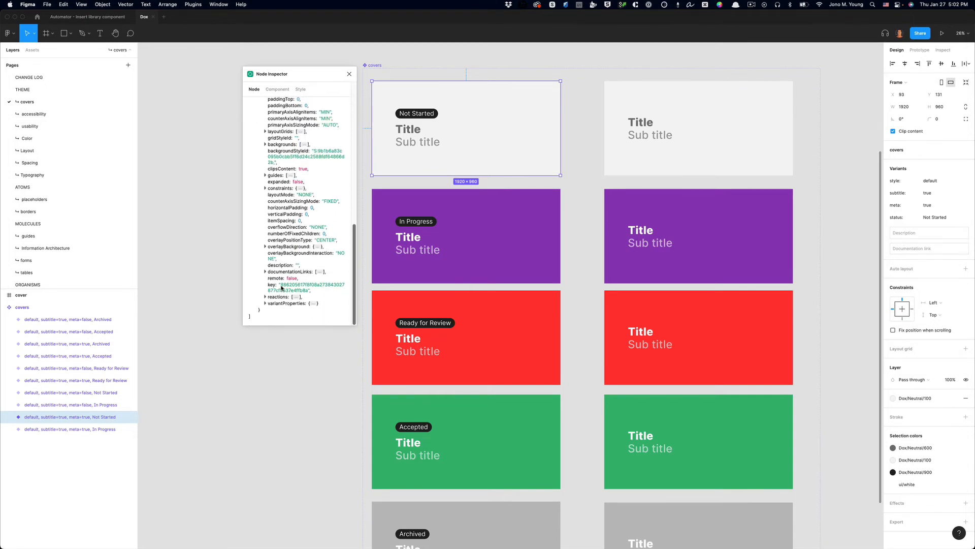
{"action": "double_click", "coordinate": [305, 284]}
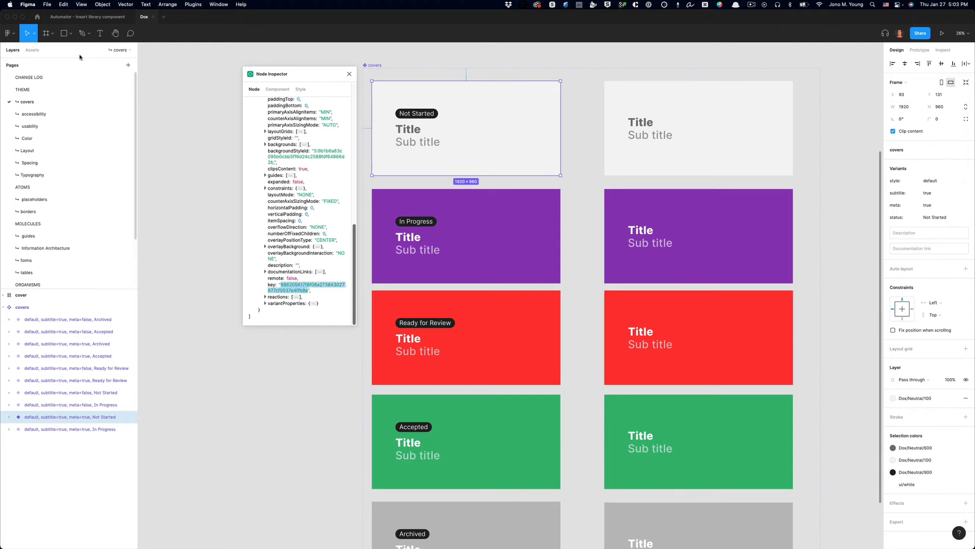
Step: Back in the Automator file, add an Insert library component action
{"action": "left_click", "coordinate": [88, 18]}
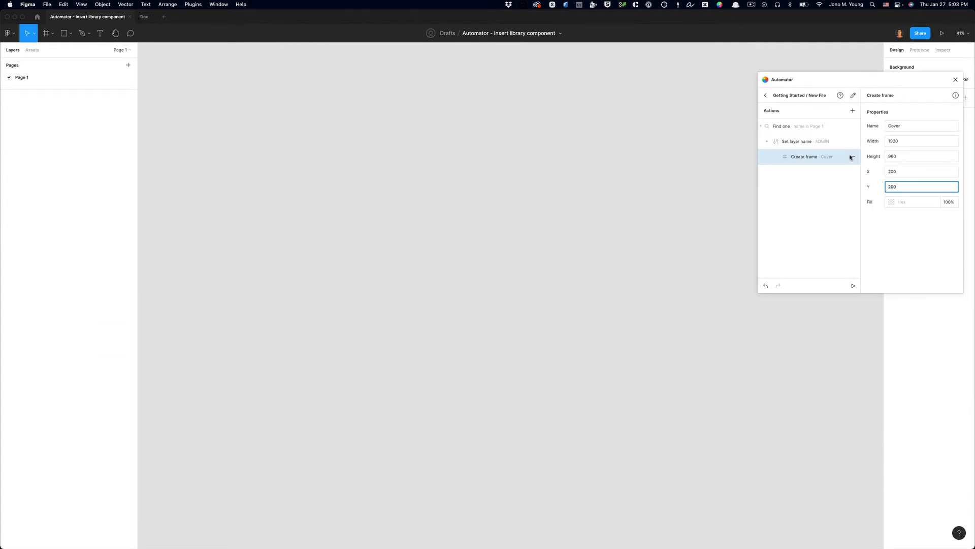
{"action": "mouse_move", "coordinate": [827, 157]}
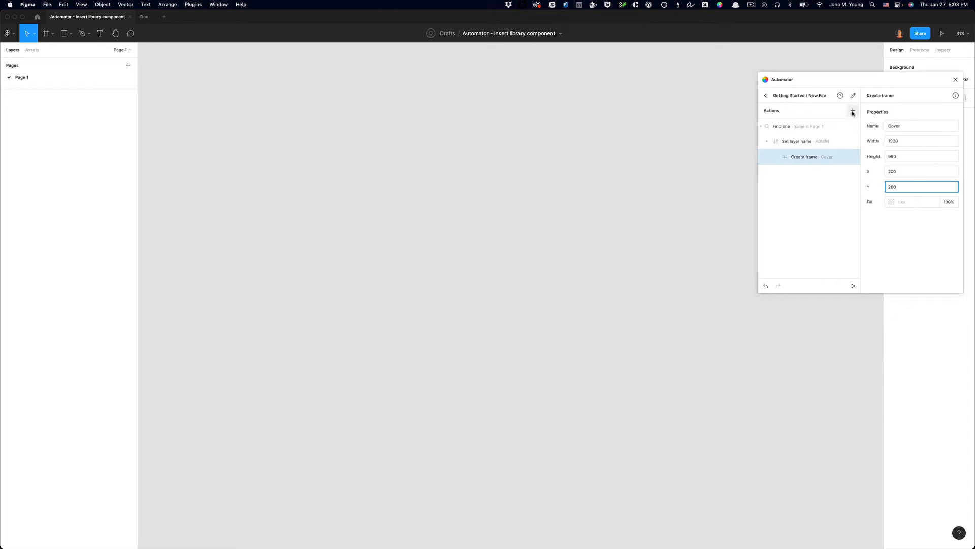
{"action": "left_click", "coordinate": [852, 110]}
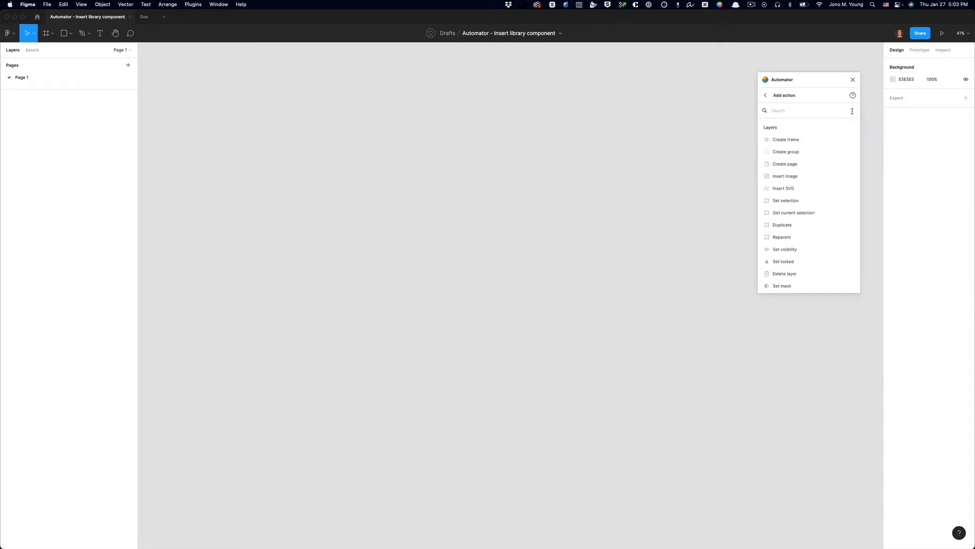
{"action": "type", "text": "insert"}
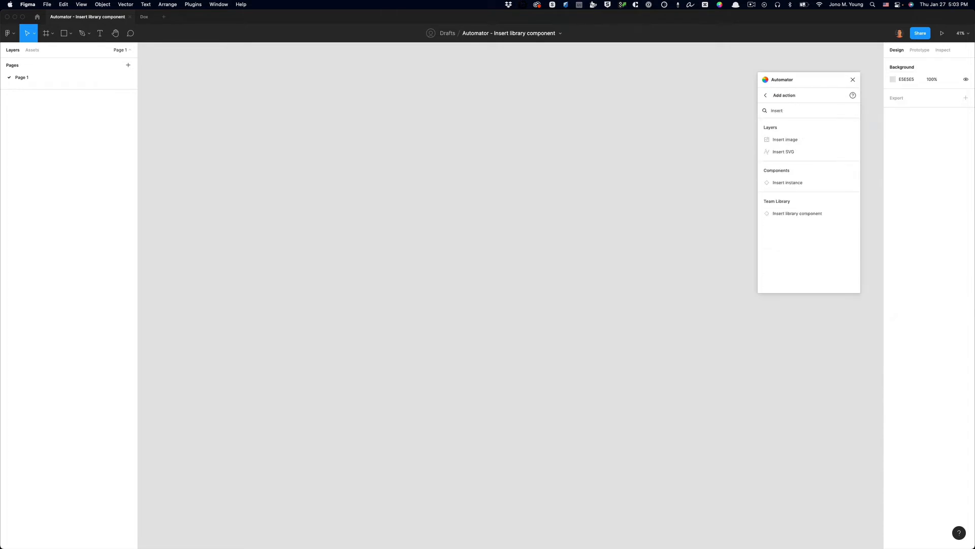
{"action": "mouse_move", "coordinate": [798, 214]}
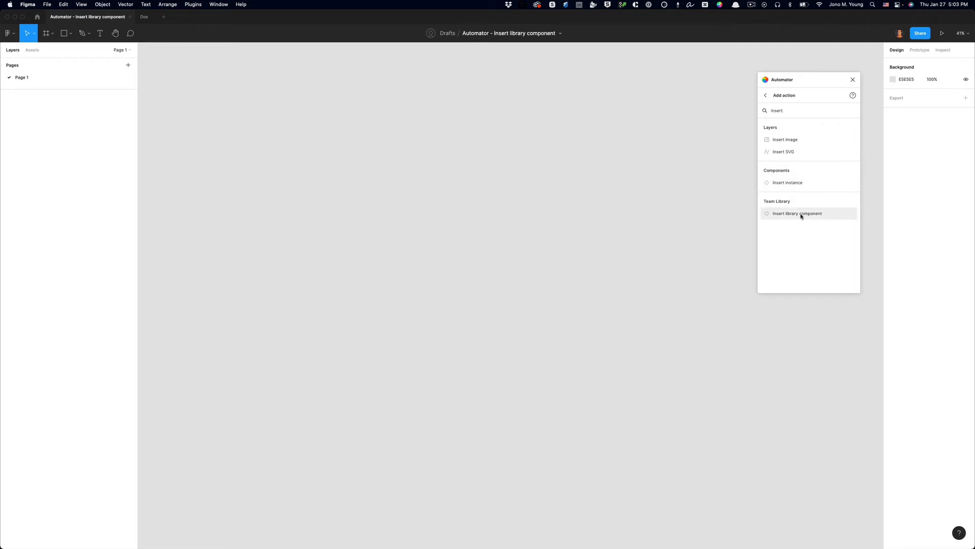
{"action": "left_click", "coordinate": [798, 213]}
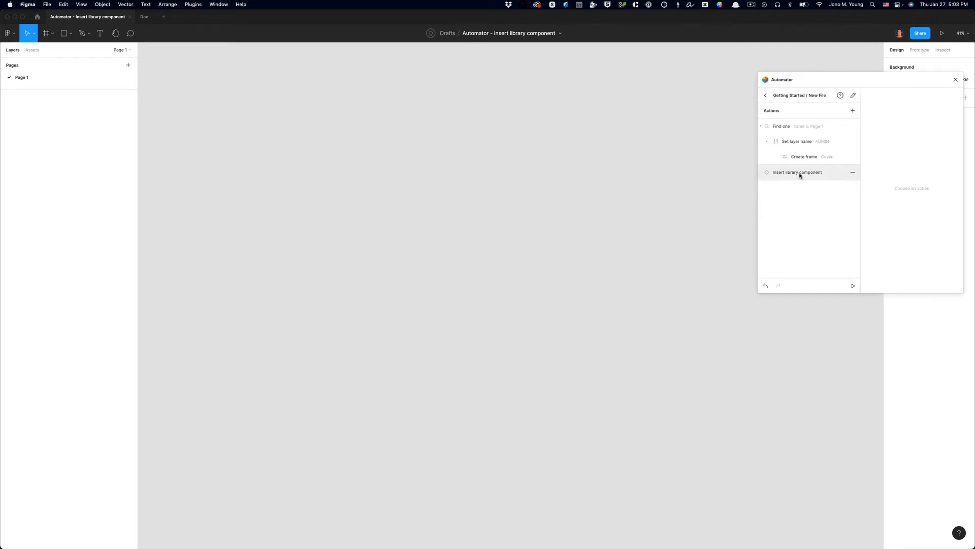
Step: Nest the Insert library component step under Create frame and paste the component key
{"action": "left_click", "coordinate": [797, 173]}
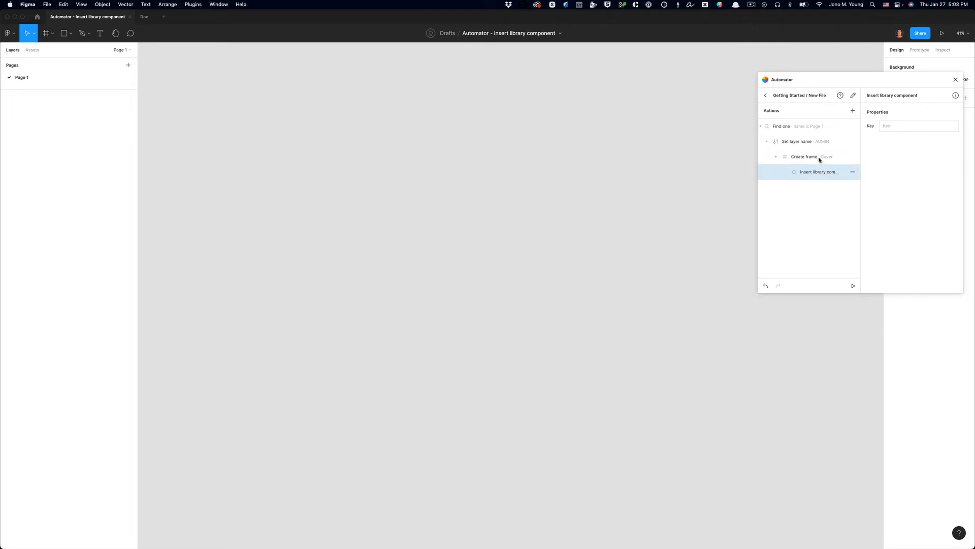
{"action": "mouse_move", "coordinate": [810, 174]}
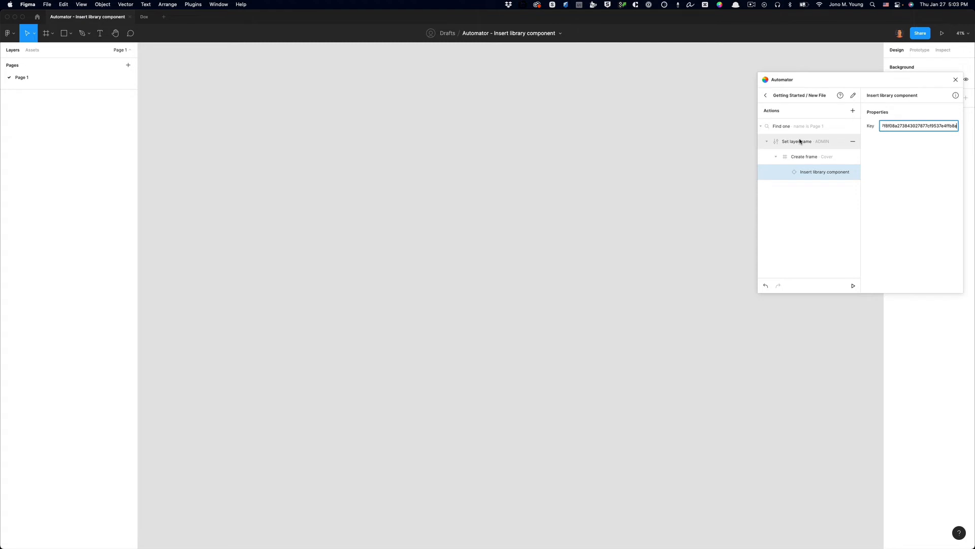
{"action": "mouse_move", "coordinate": [806, 166]}
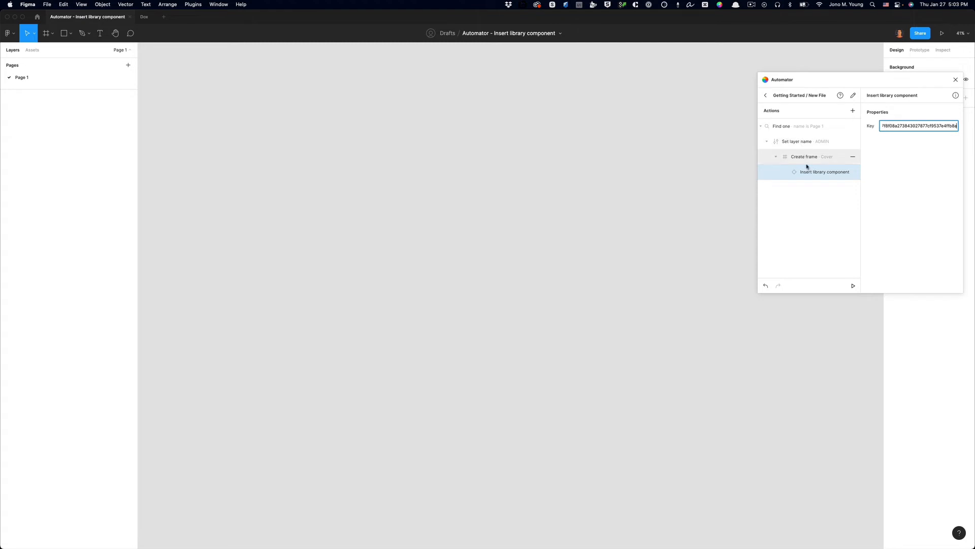
{"action": "left_click", "coordinate": [824, 172]}
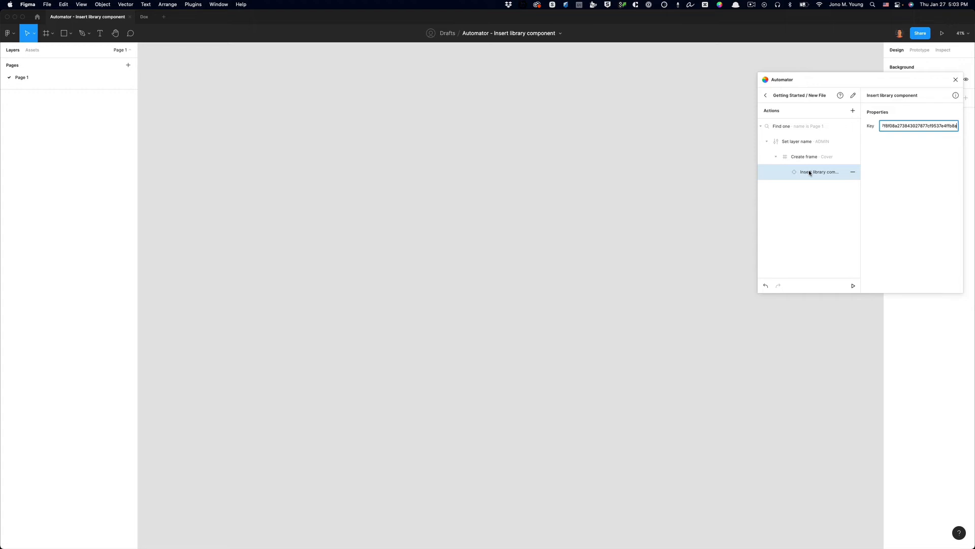
{"action": "mouse_move", "coordinate": [852, 283]}
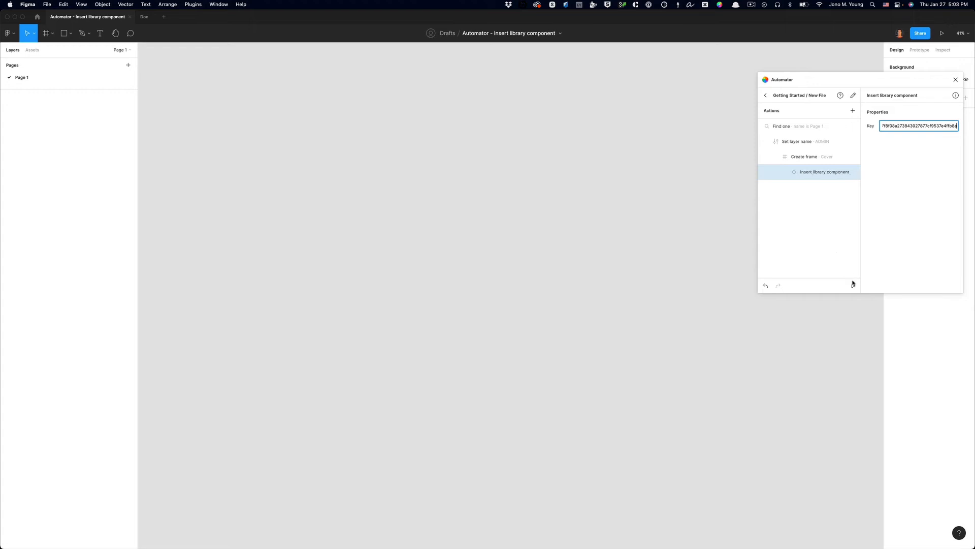
Step: Run the automation to generate the ADMIN page and Cover frame with the Not Started cover
{"action": "left_click", "coordinate": [852, 285]}
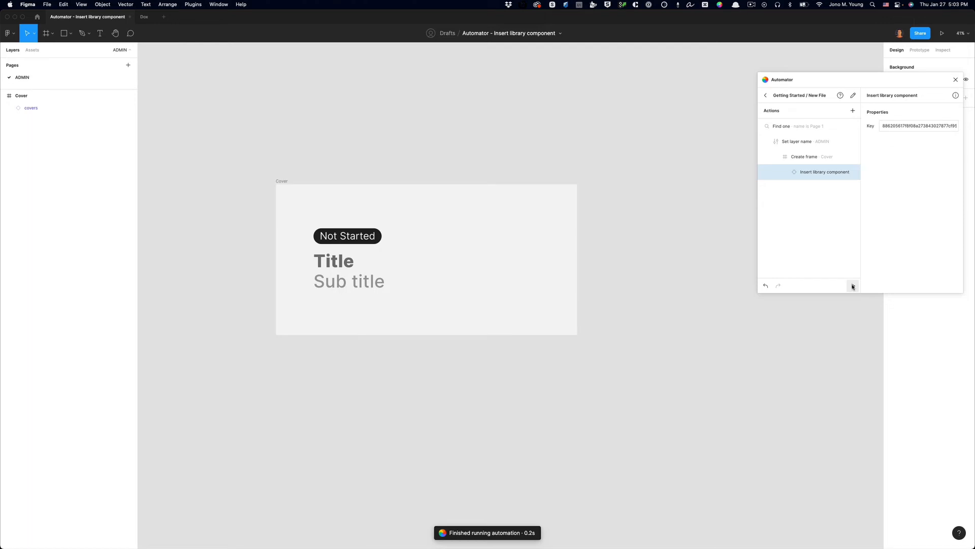
{"action": "mouse_move", "coordinate": [530, 98]}
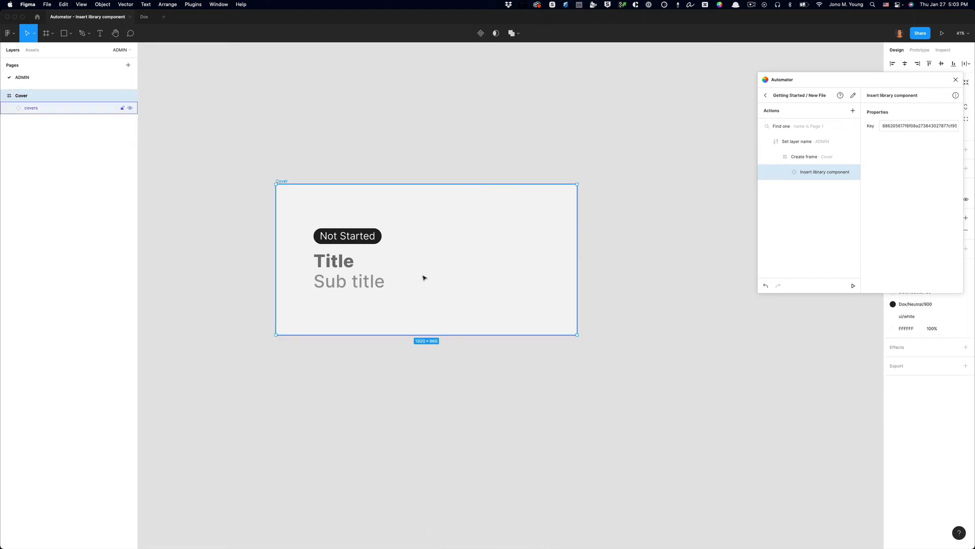
{"action": "mouse_move", "coordinate": [231, 153]}
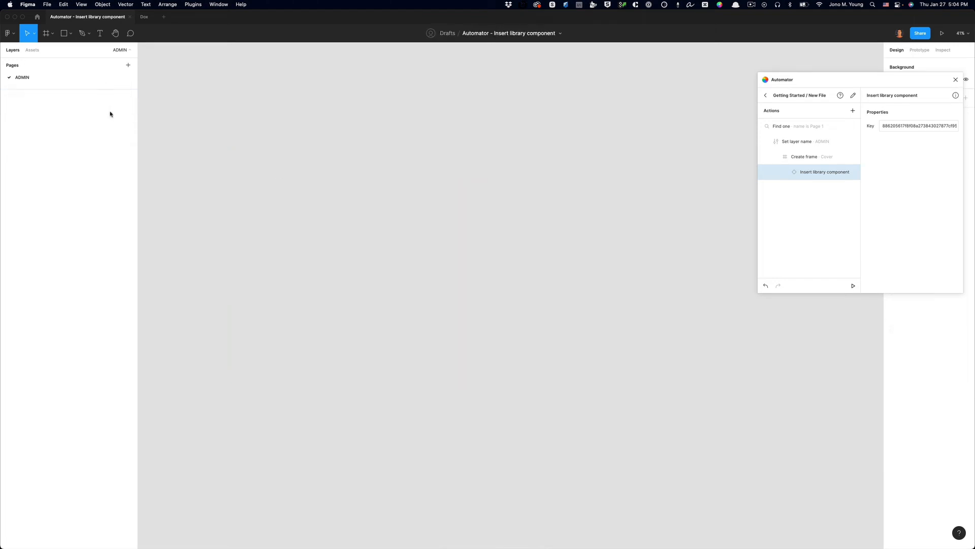
Step: Rename the ADMIN page back to Page 1 to reset the file
{"action": "double_click", "coordinate": [21, 77]}
{"action": "type", "text": "Page 1"}
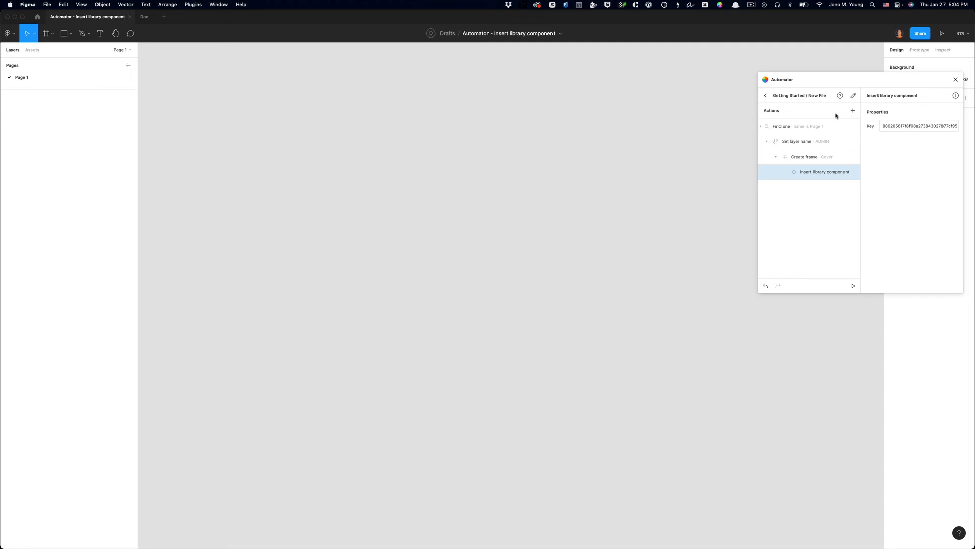
Step: Add a Create page action named '01 Discovery' to the automation
{"action": "left_click", "coordinate": [852, 110]}
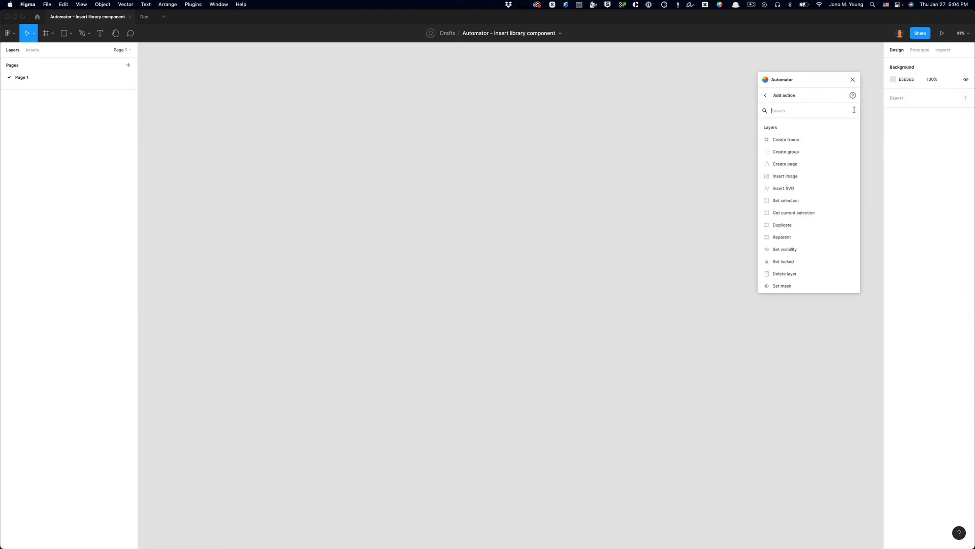
{"action": "type", "text": "Create"}
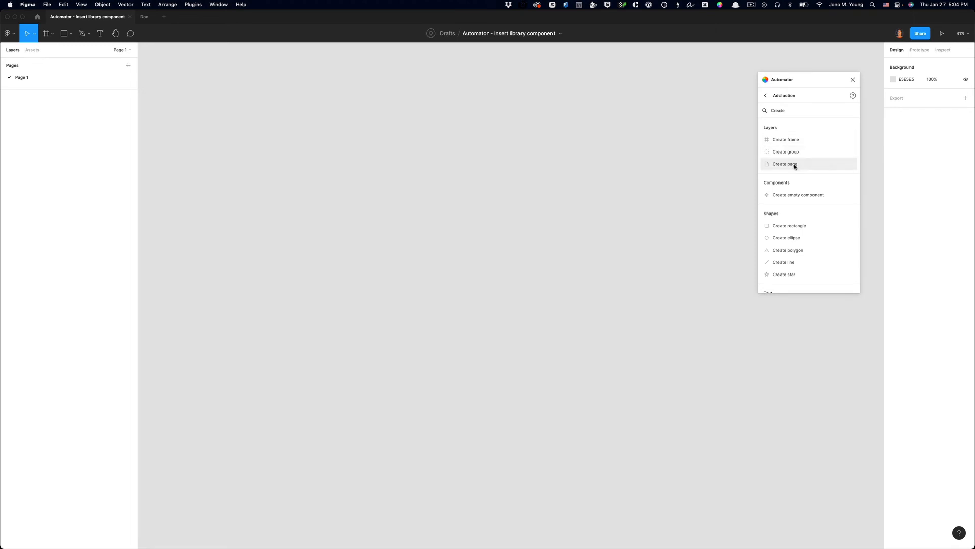
{"action": "left_click", "coordinate": [785, 164]}
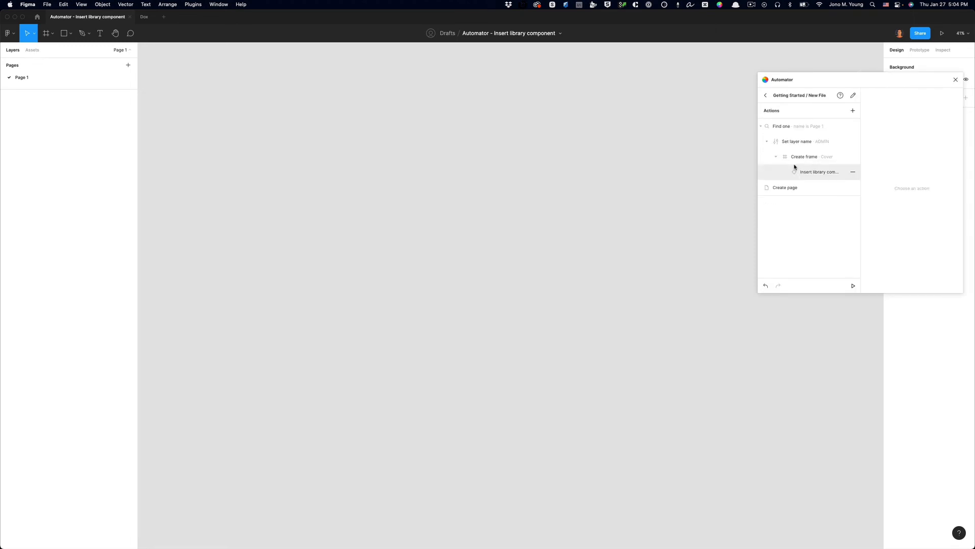
{"action": "left_click", "coordinate": [785, 186]}
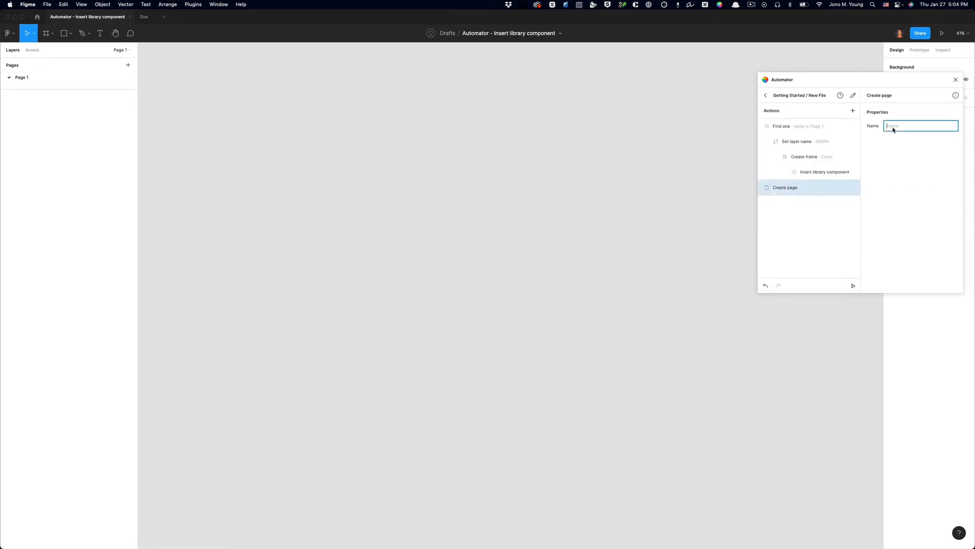
{"action": "type", "text": "01 Dis"}
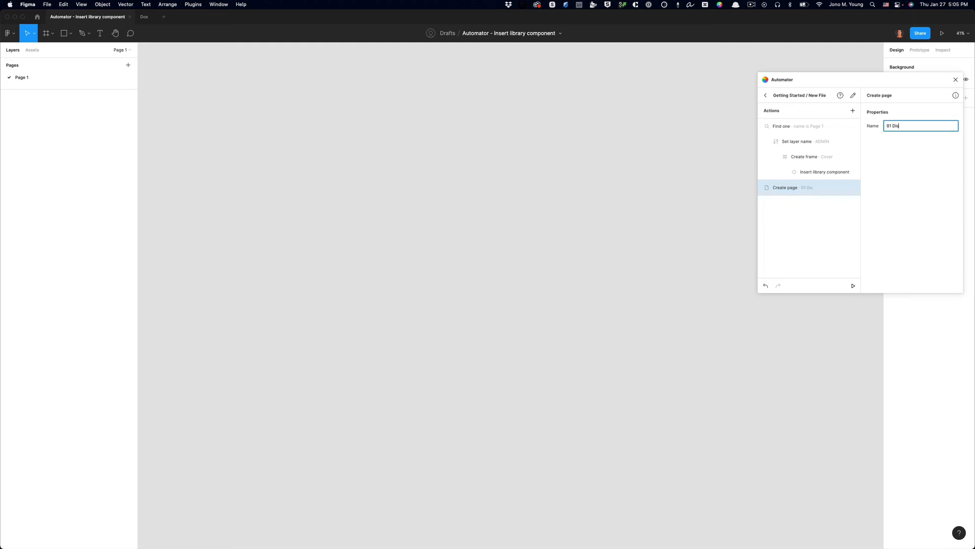
{"action": "type", "text": "covery"}
{"action": "type", "text": "02"}
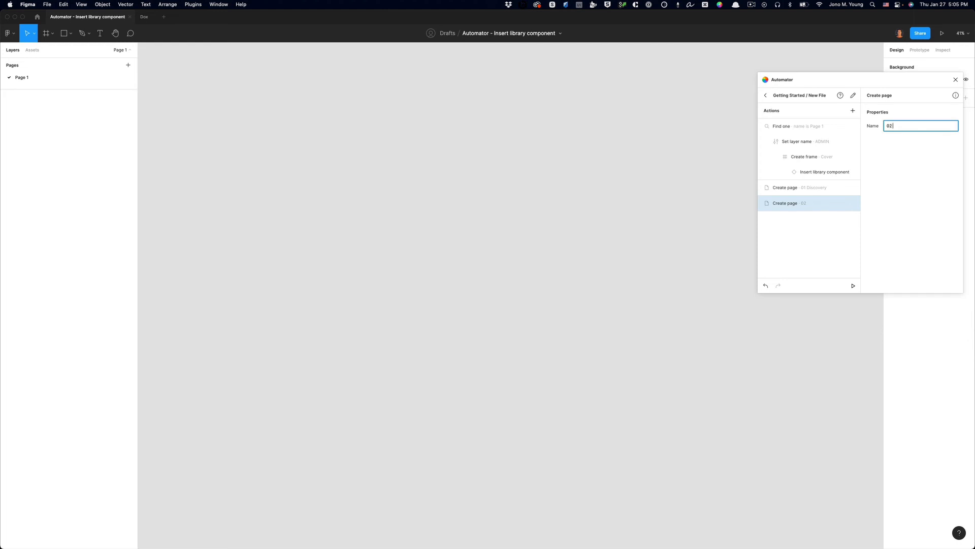
Step: Add a second Create page action named '02 User Research'
{"action": "type", "text": "User Resear"}
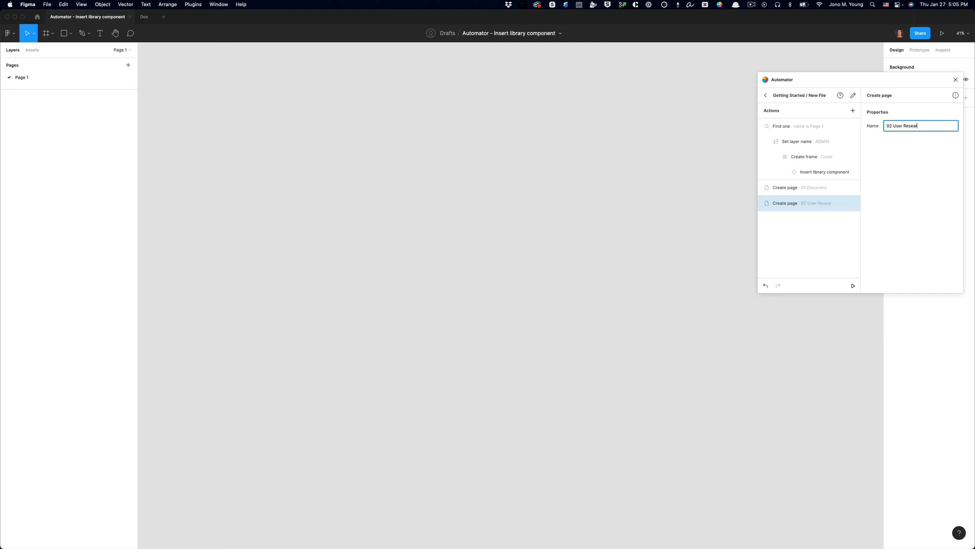
{"action": "type", "text": "ch"}
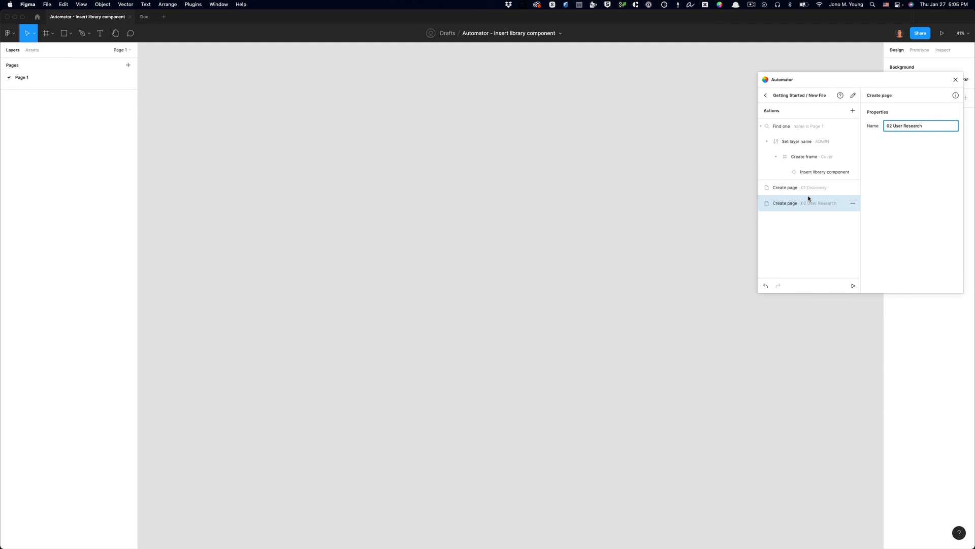
{"action": "mouse_move", "coordinate": [674, 162]}
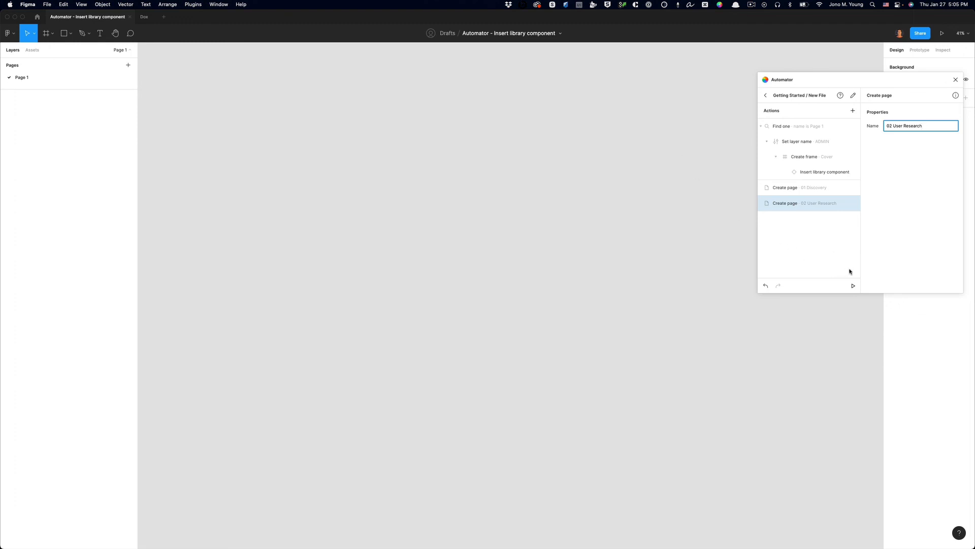
Step: Run the New File automation from the automations list to generate the pages
{"action": "left_click", "coordinate": [765, 96]}
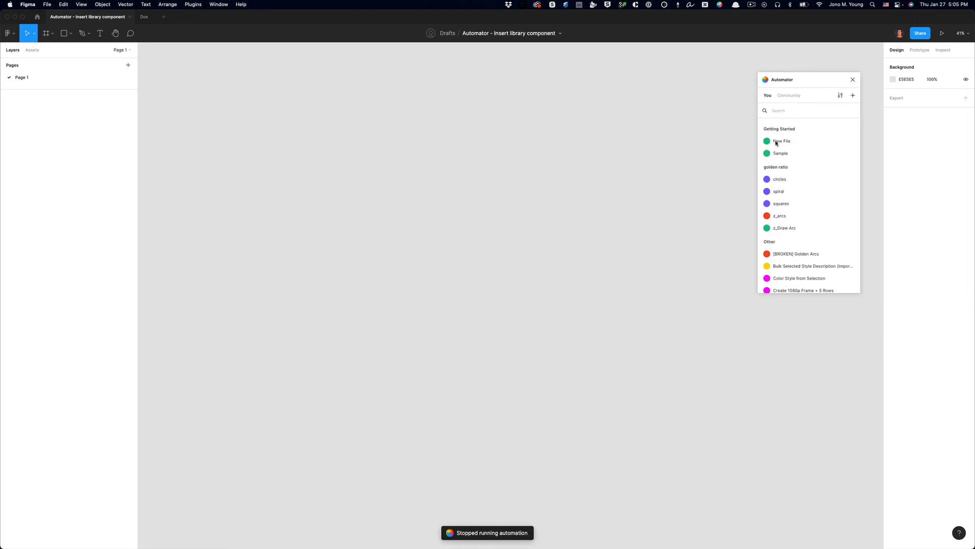
{"action": "mouse_move", "coordinate": [791, 153]}
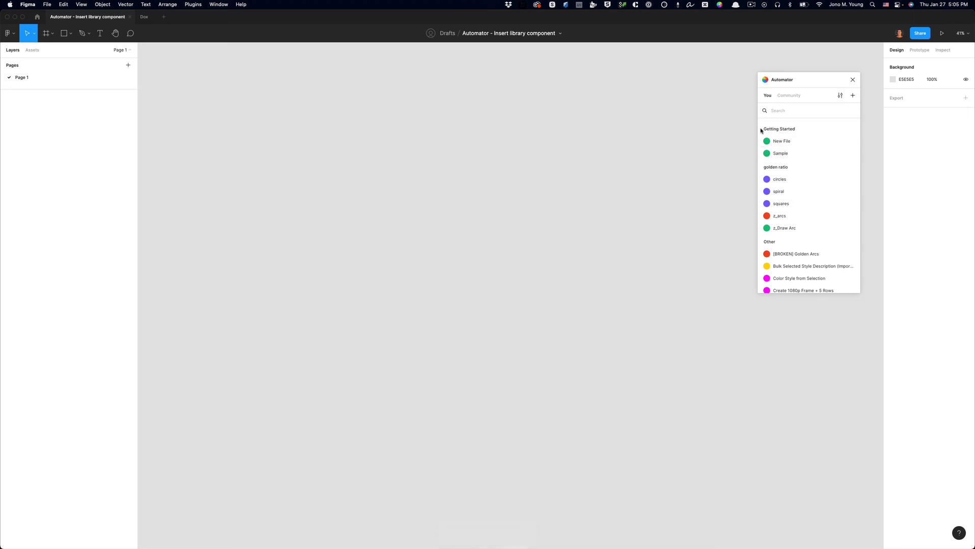
{"action": "mouse_move", "coordinate": [781, 140]}
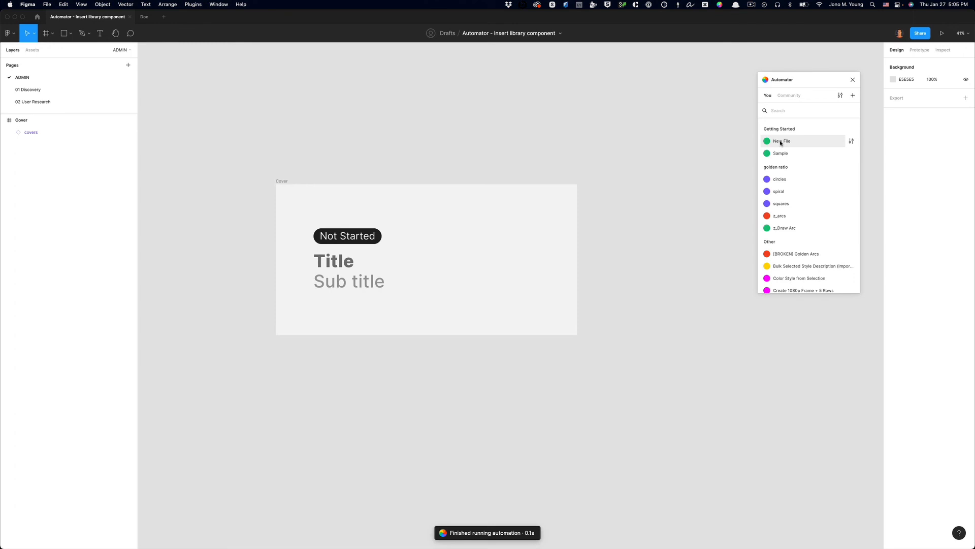
{"action": "left_click", "coordinate": [322, 210]}
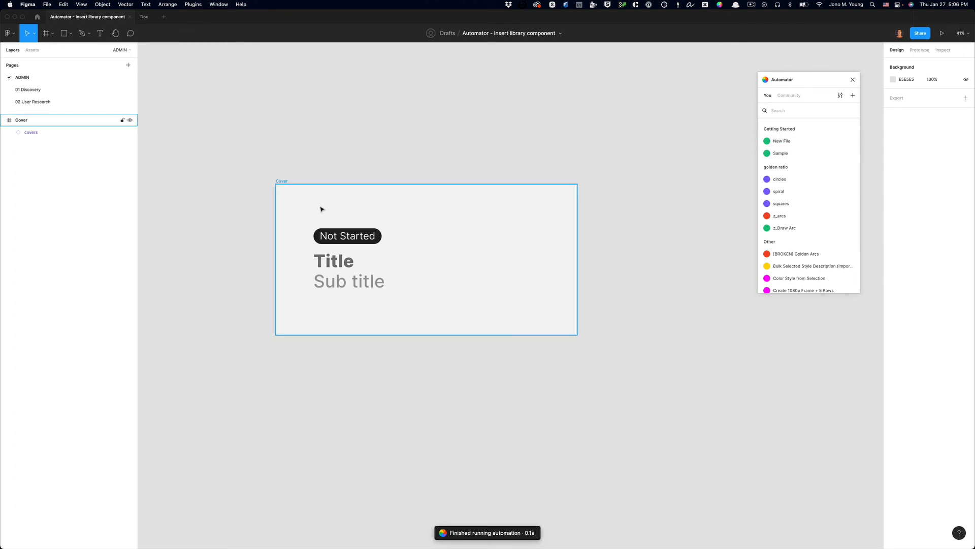
Step: Set the generated cover as the file thumbnail and go to the 02 User Research page
{"action": "left_click", "coordinate": [425, 260]}
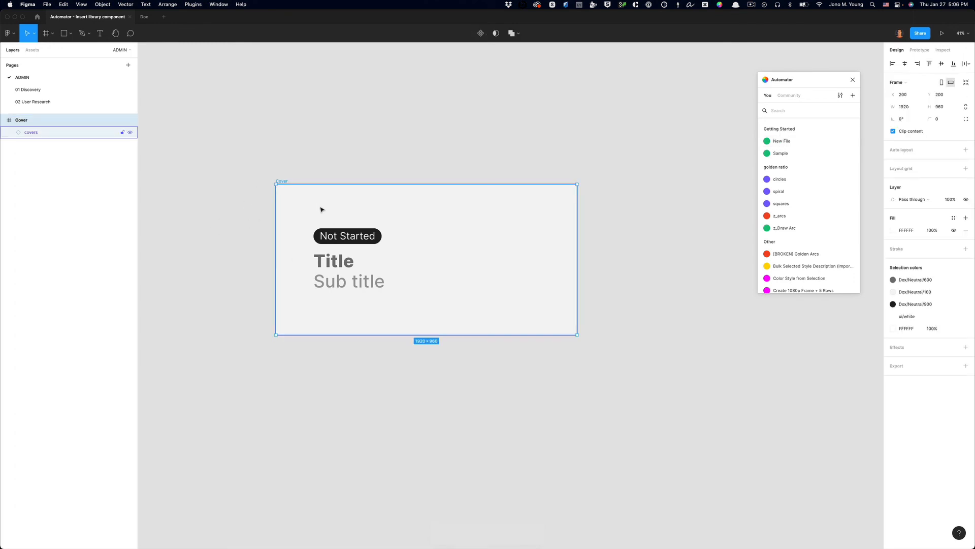
{"action": "right_click", "coordinate": [322, 209]}
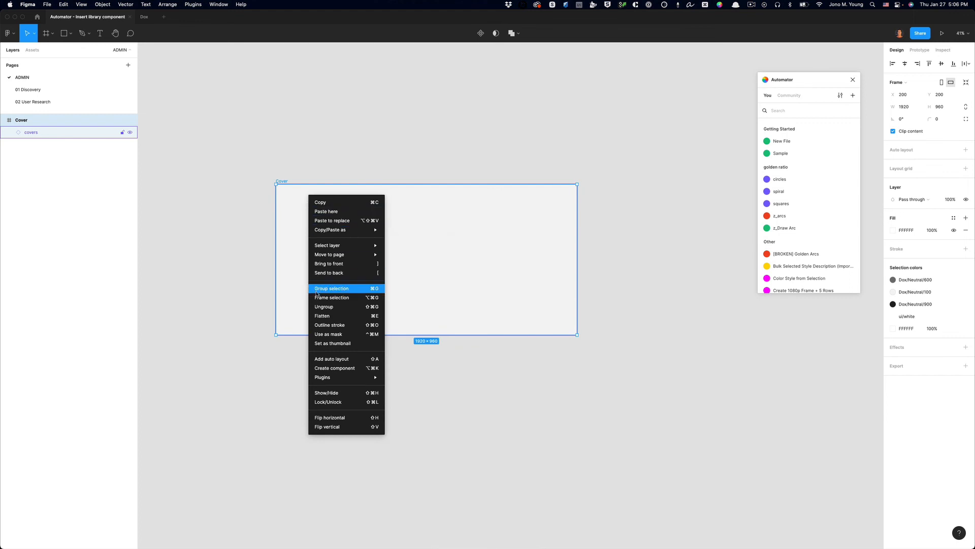
{"action": "left_click", "coordinate": [332, 342]}
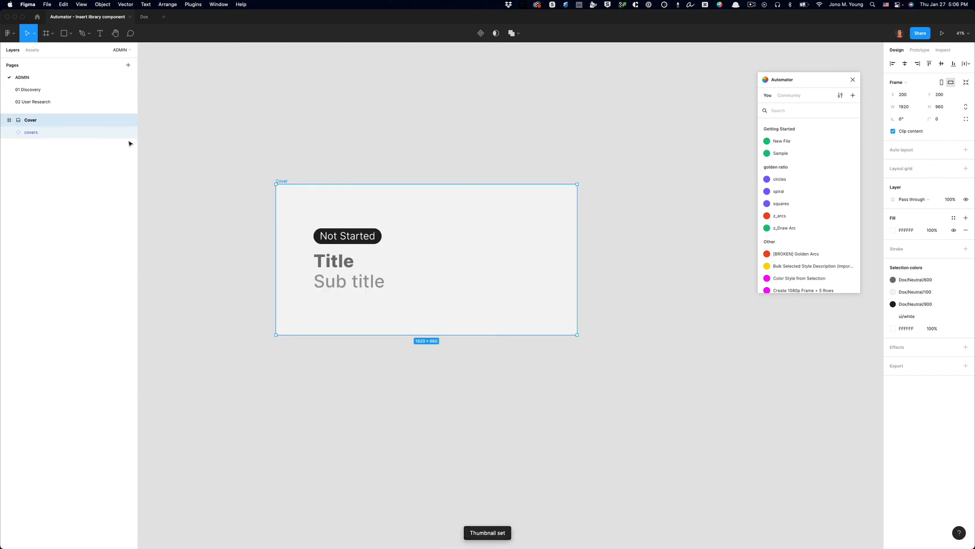
{"action": "left_click", "coordinate": [33, 102]}
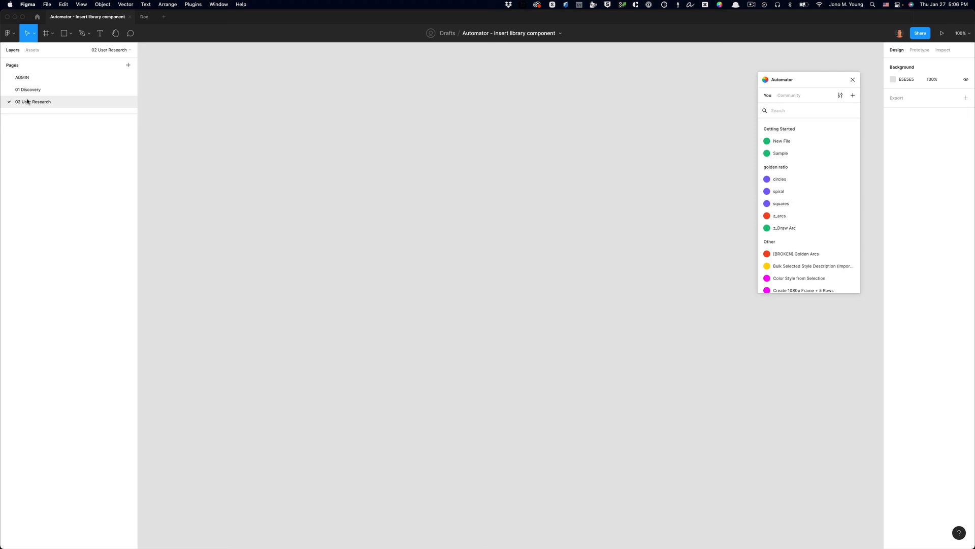
{"action": "mouse_move", "coordinate": [306, 162]}
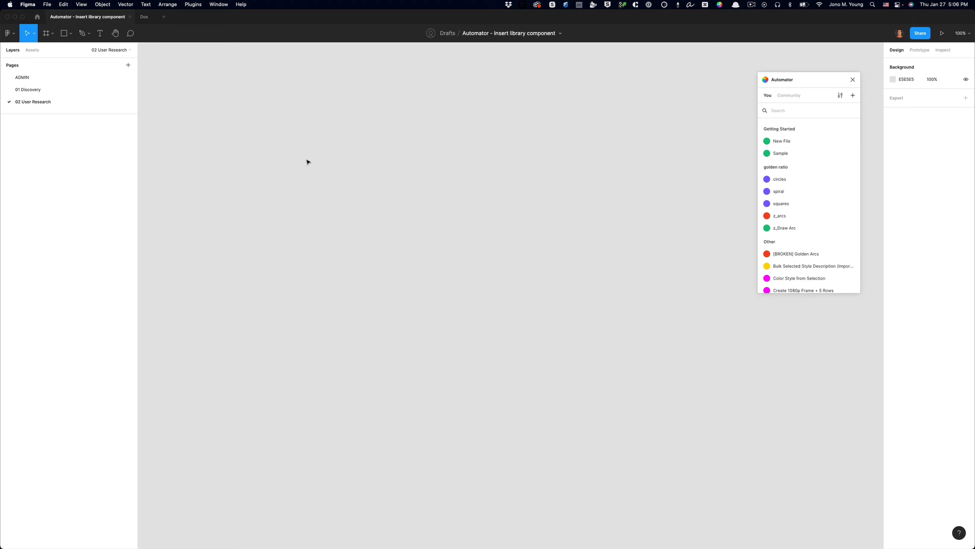
{"action": "mouse_move", "coordinate": [755, 132]}
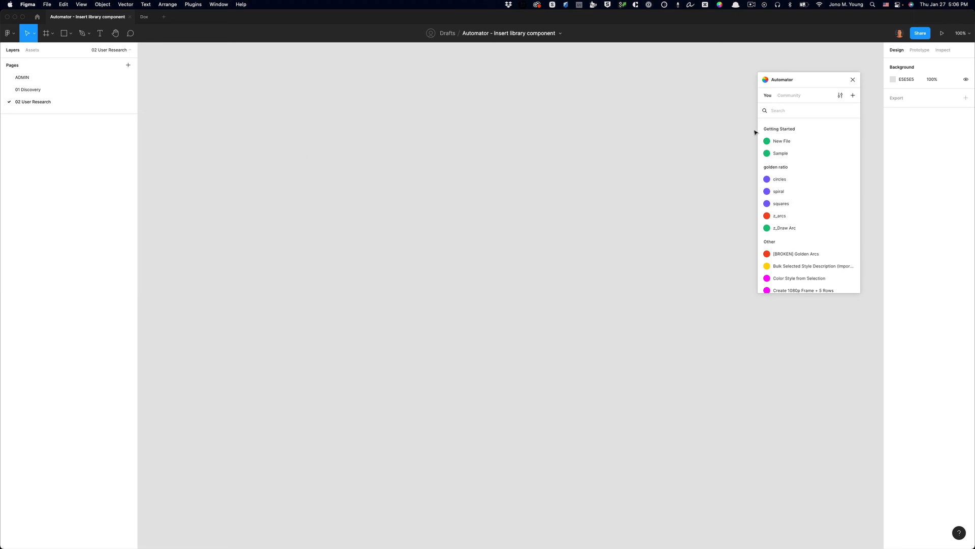
{"action": "left_click", "coordinate": [788, 95]}
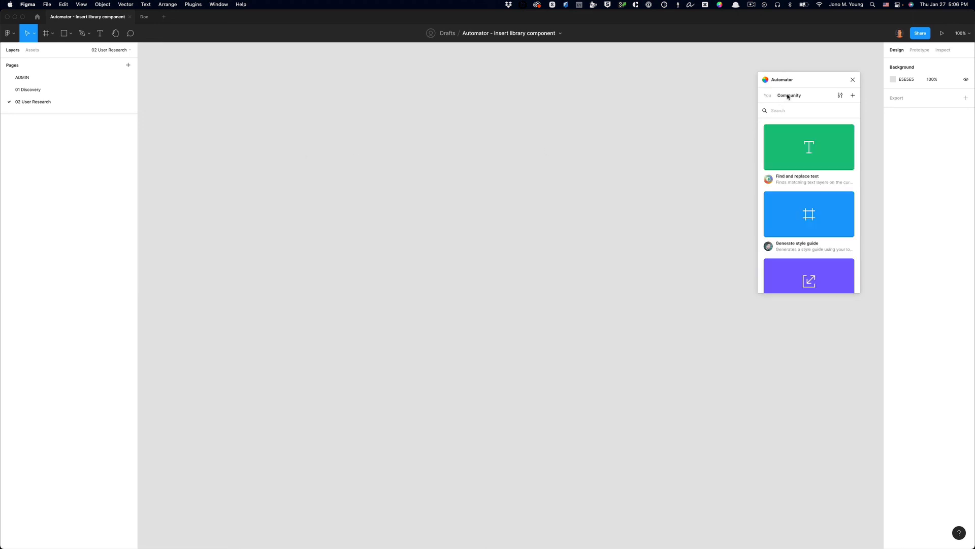
{"action": "mouse_move", "coordinate": [809, 147]}
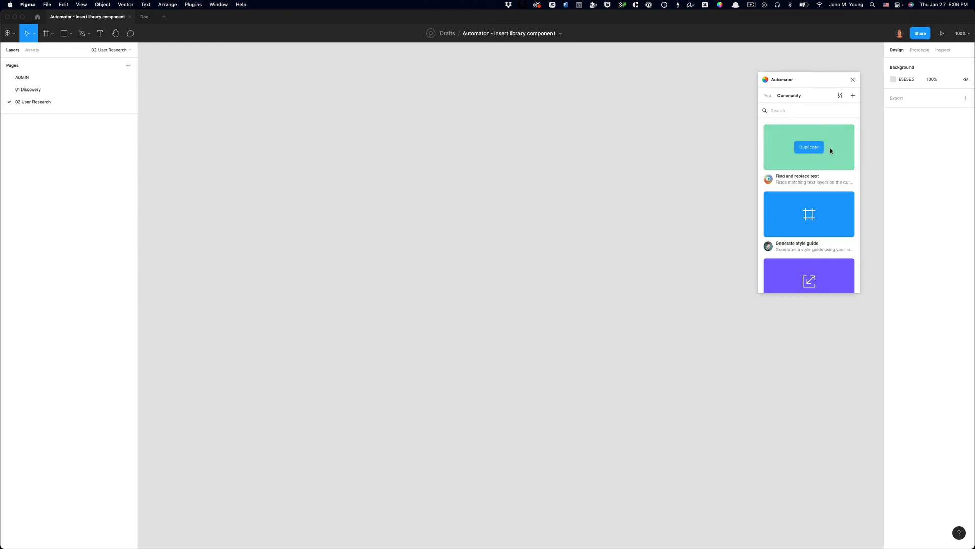
{"action": "mouse_move", "coordinate": [849, 187]}
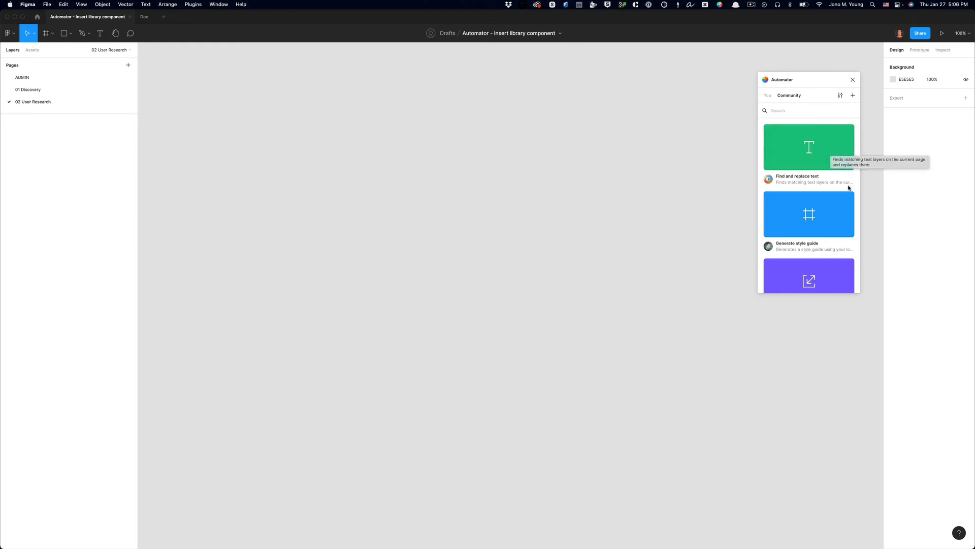
{"action": "scroll", "scroll_direction": "down", "scroll_amount": 3}
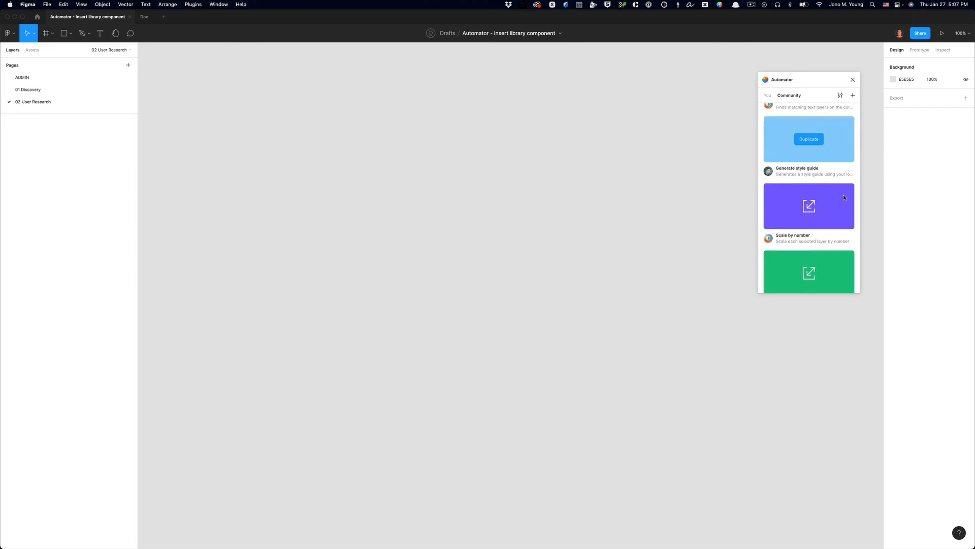
{"action": "scroll", "scroll_direction": "down", "scroll_amount": 3}
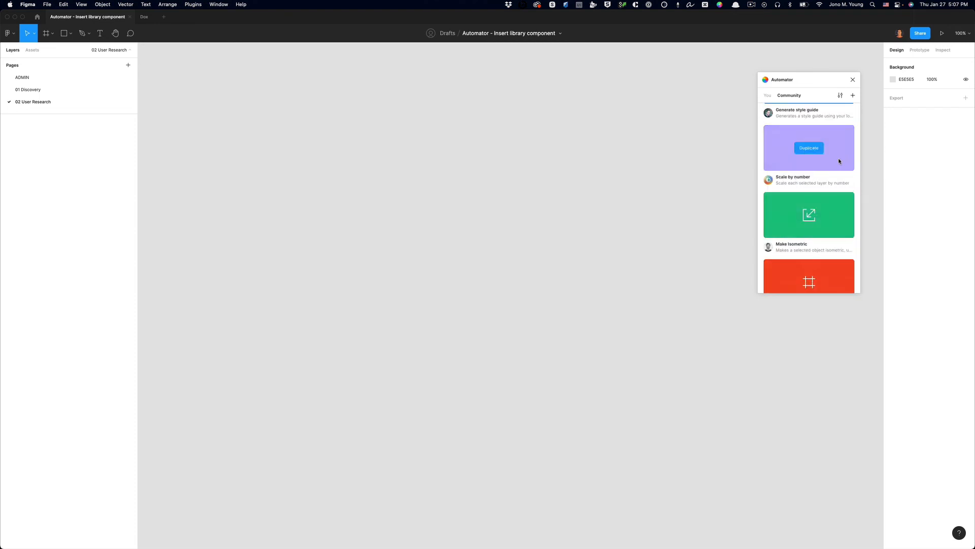
{"action": "mouse_move", "coordinate": [780, 98]}
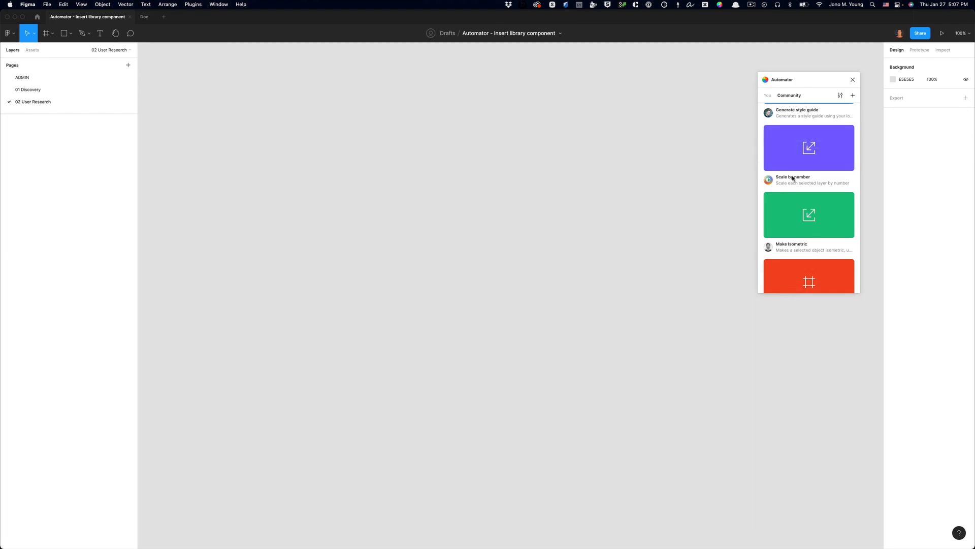
{"action": "mouse_move", "coordinate": [793, 178]}
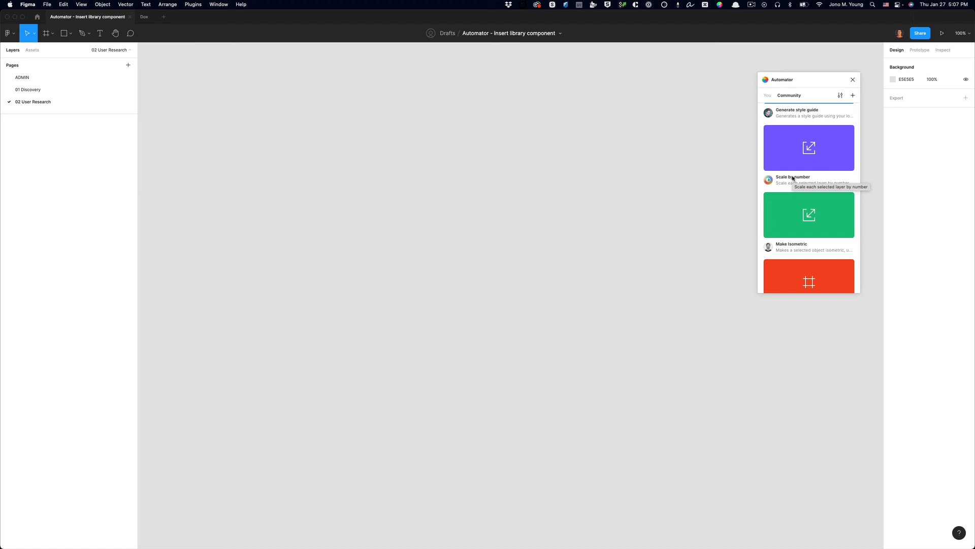
{"action": "left_click", "coordinate": [768, 96]}
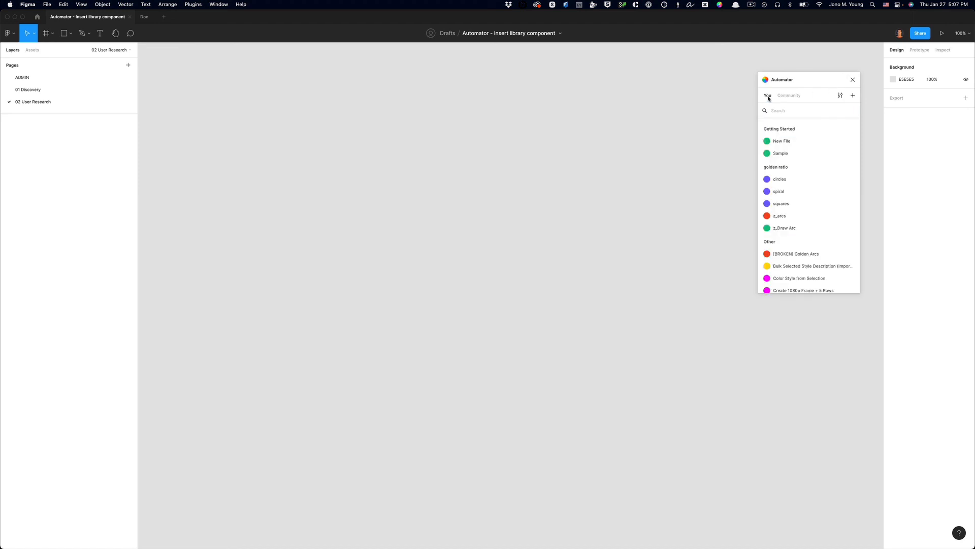